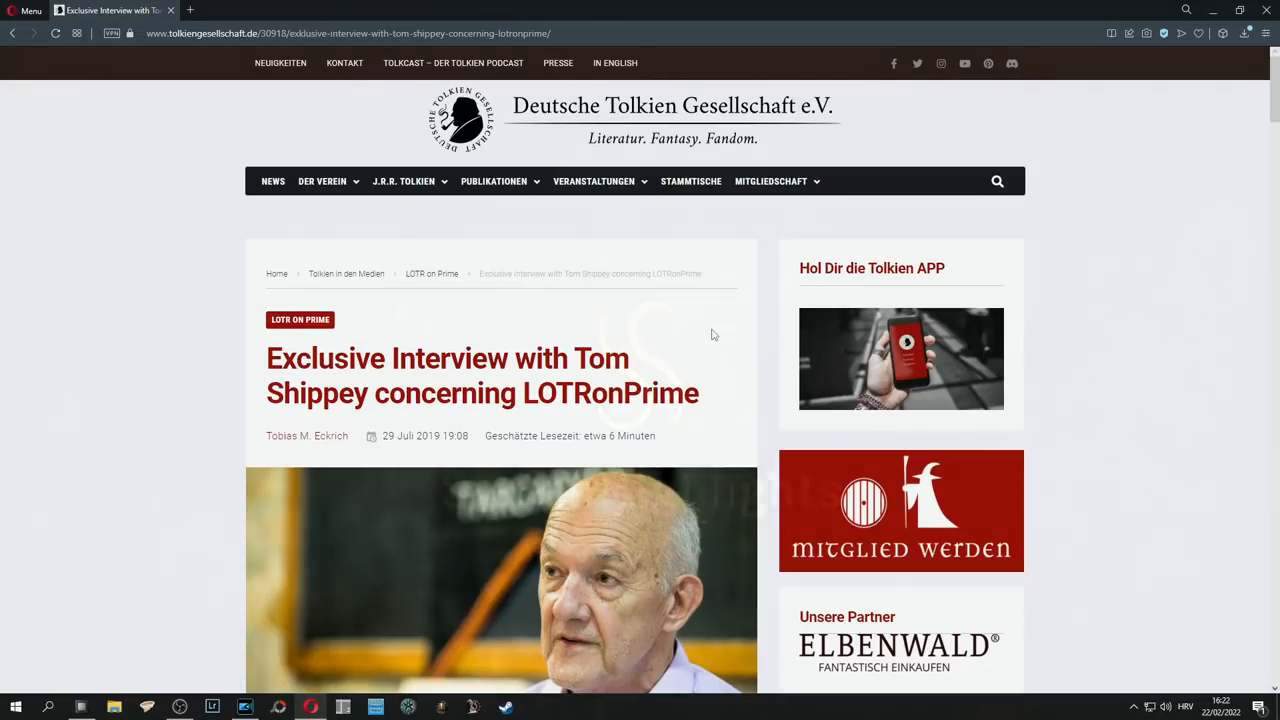
scroll("down", 3)
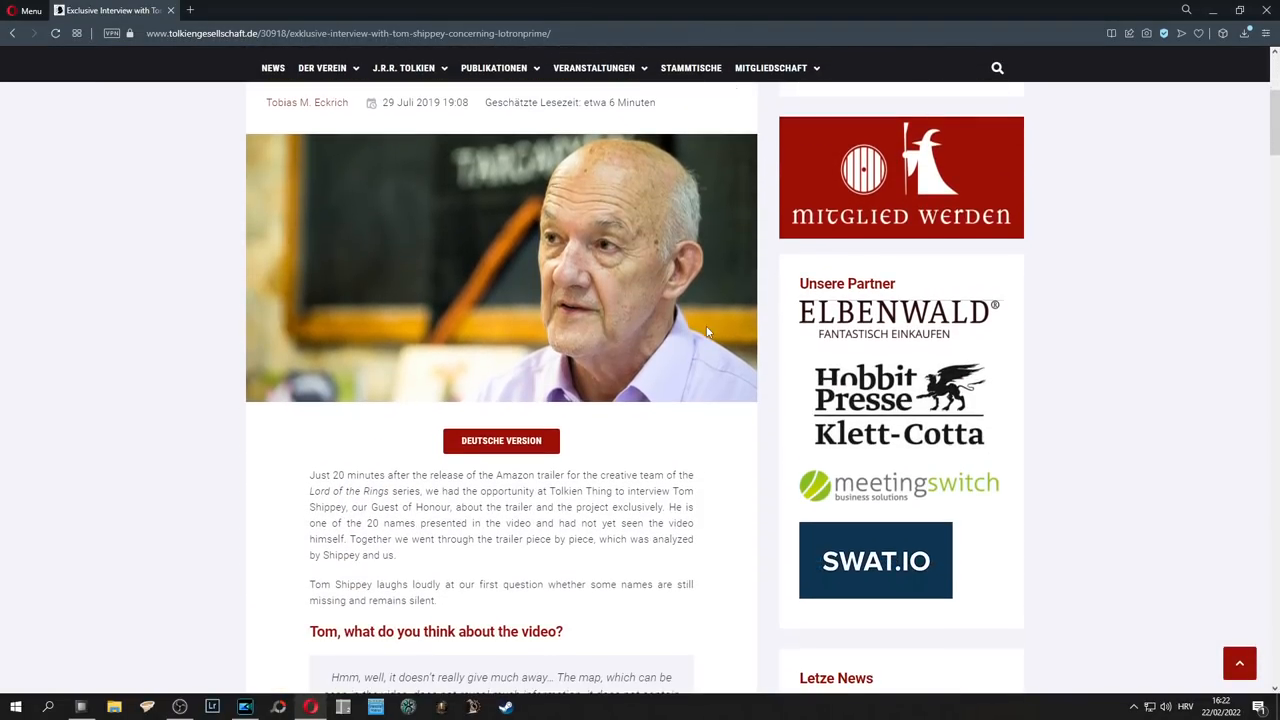
scroll("down", 3)
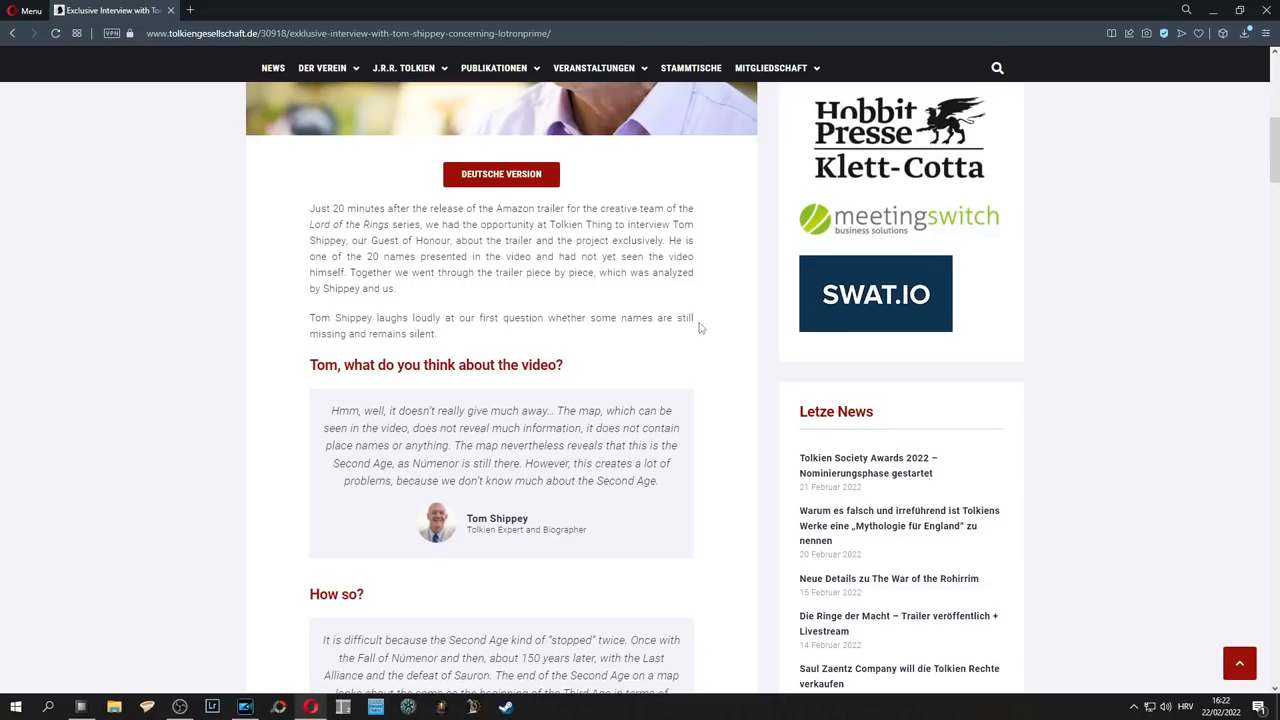
mouse_move(424, 310)
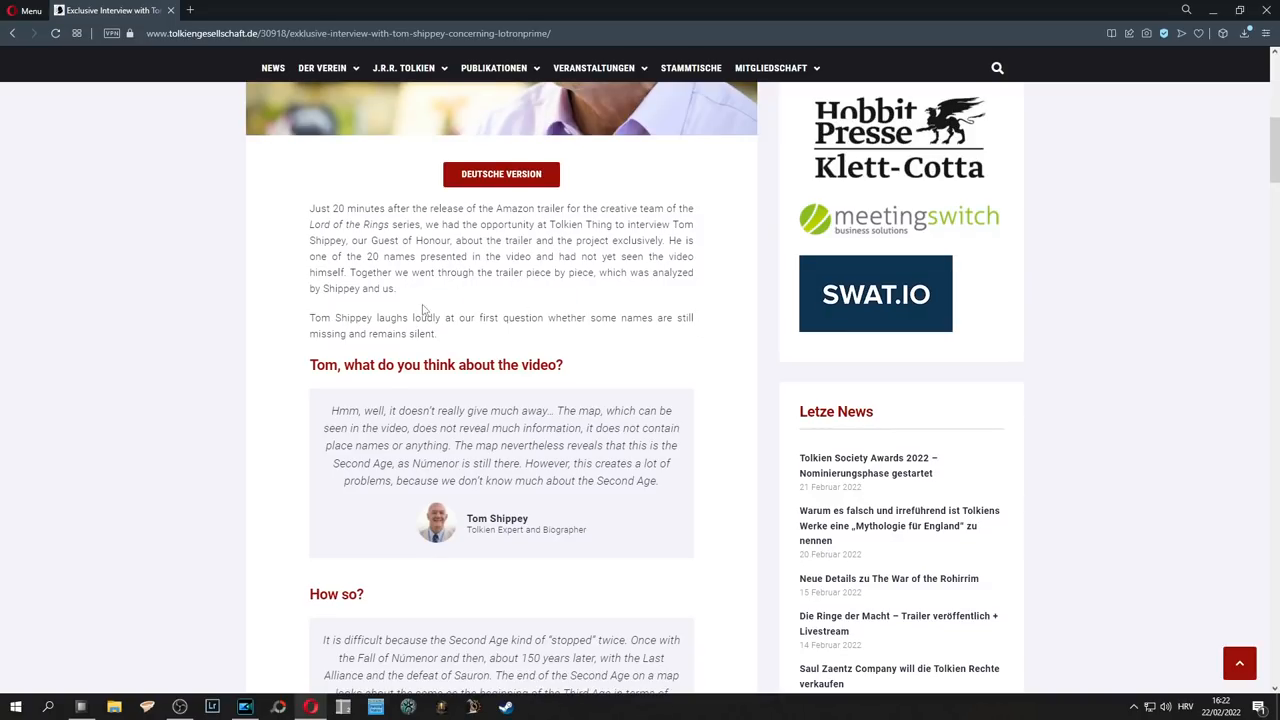
mouse_move(460, 312)
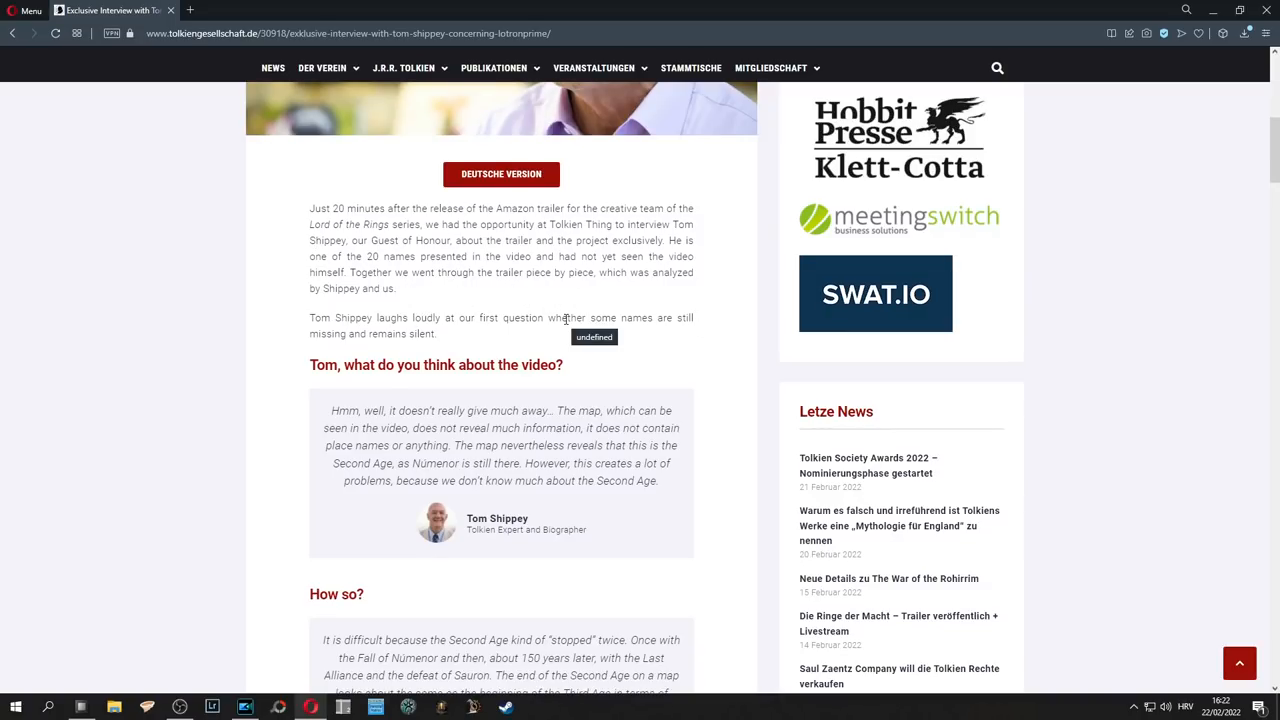
mouse_move(624, 336)
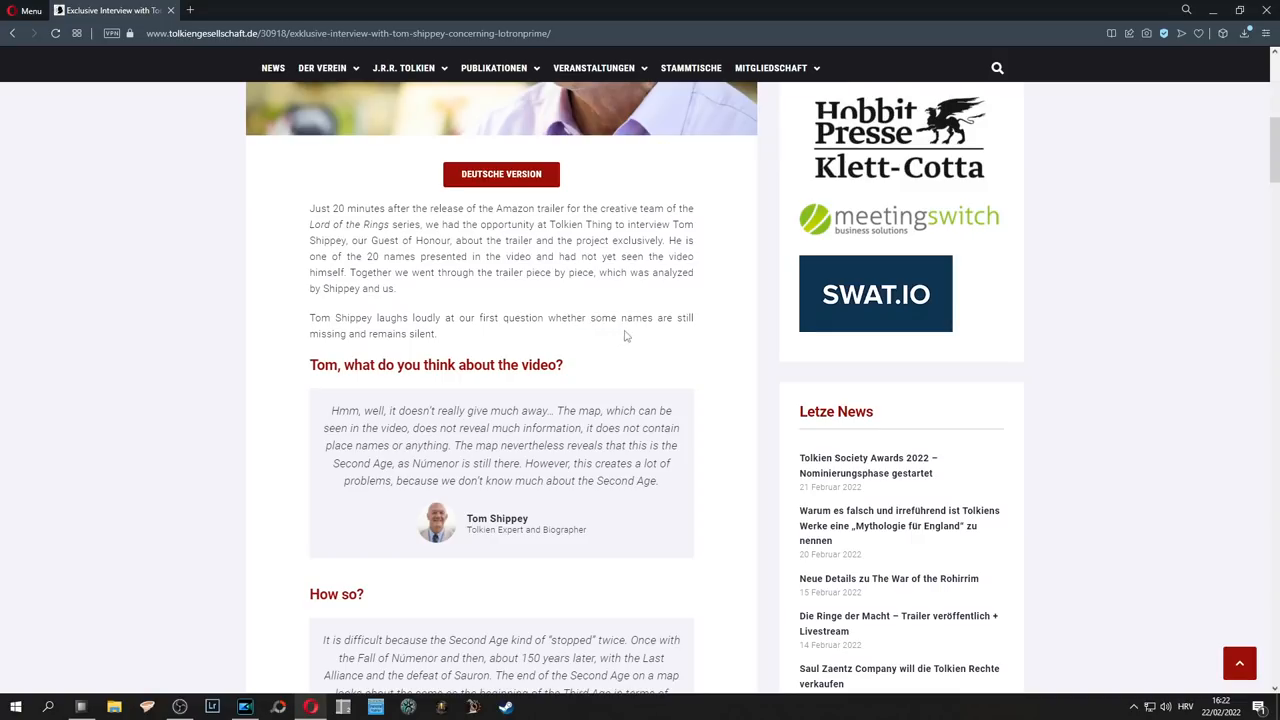
mouse_move(1020, 328)
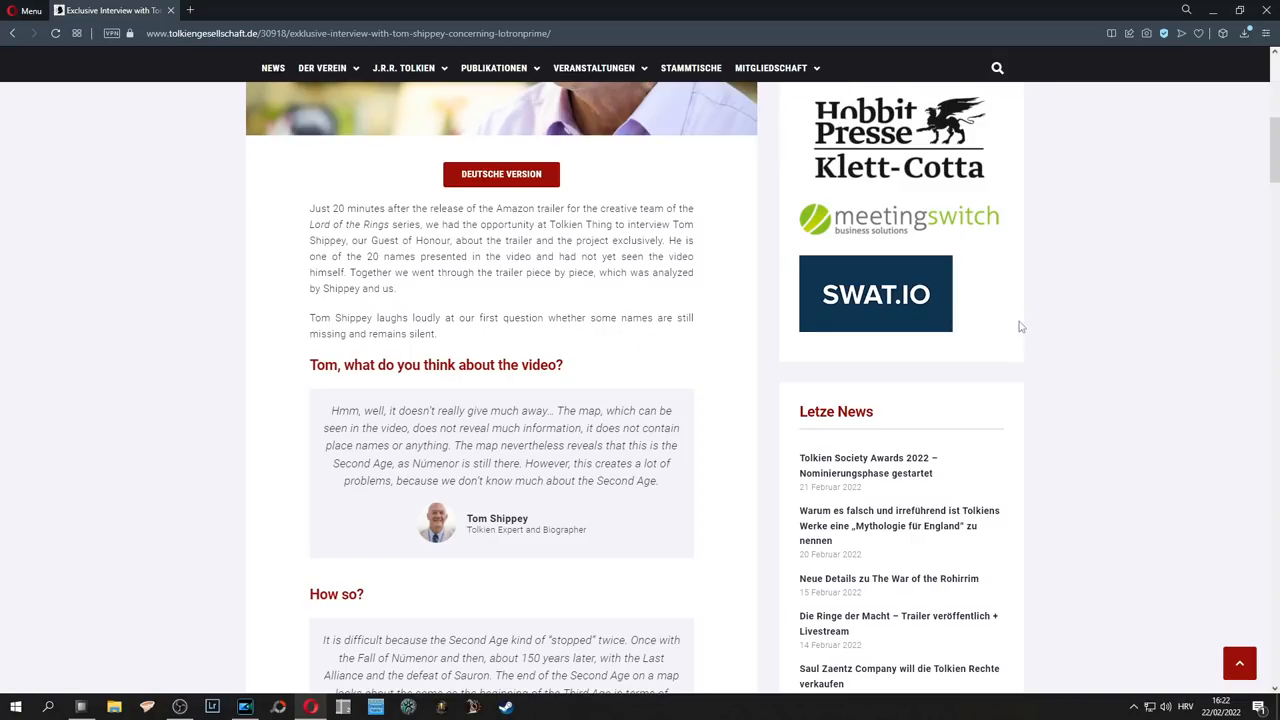
scroll("down", 3)
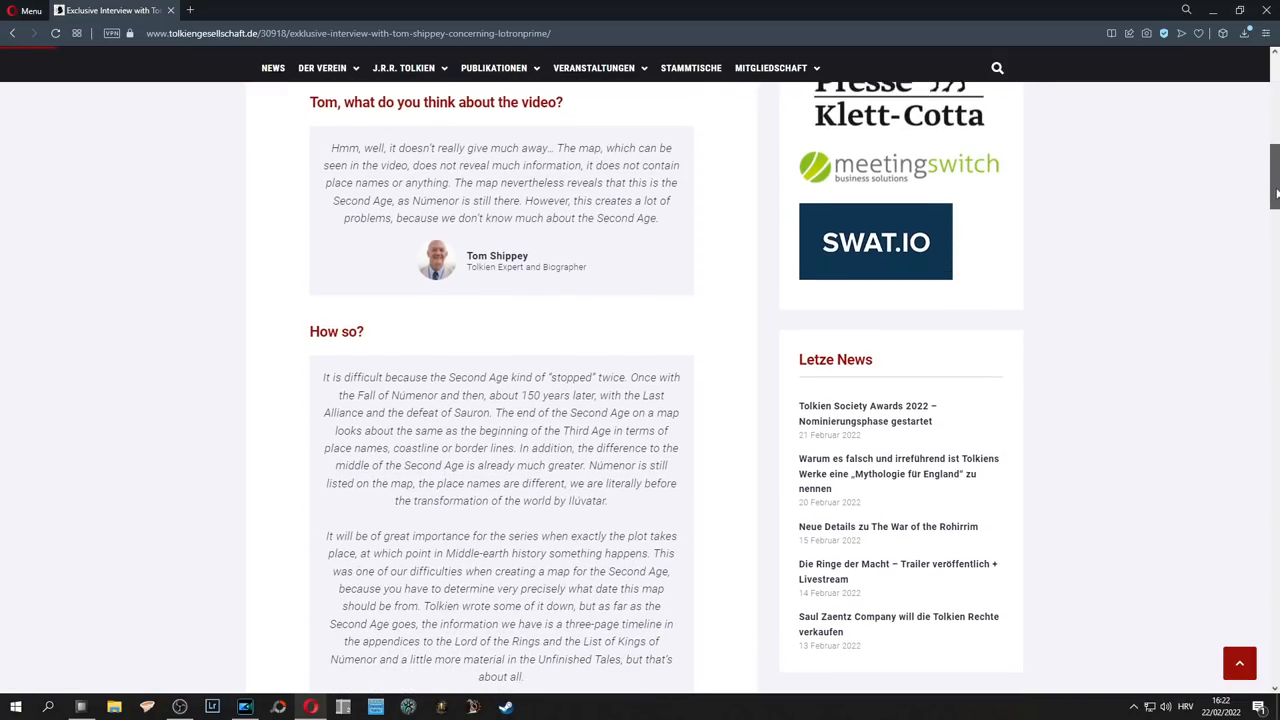
scroll("down", 3)
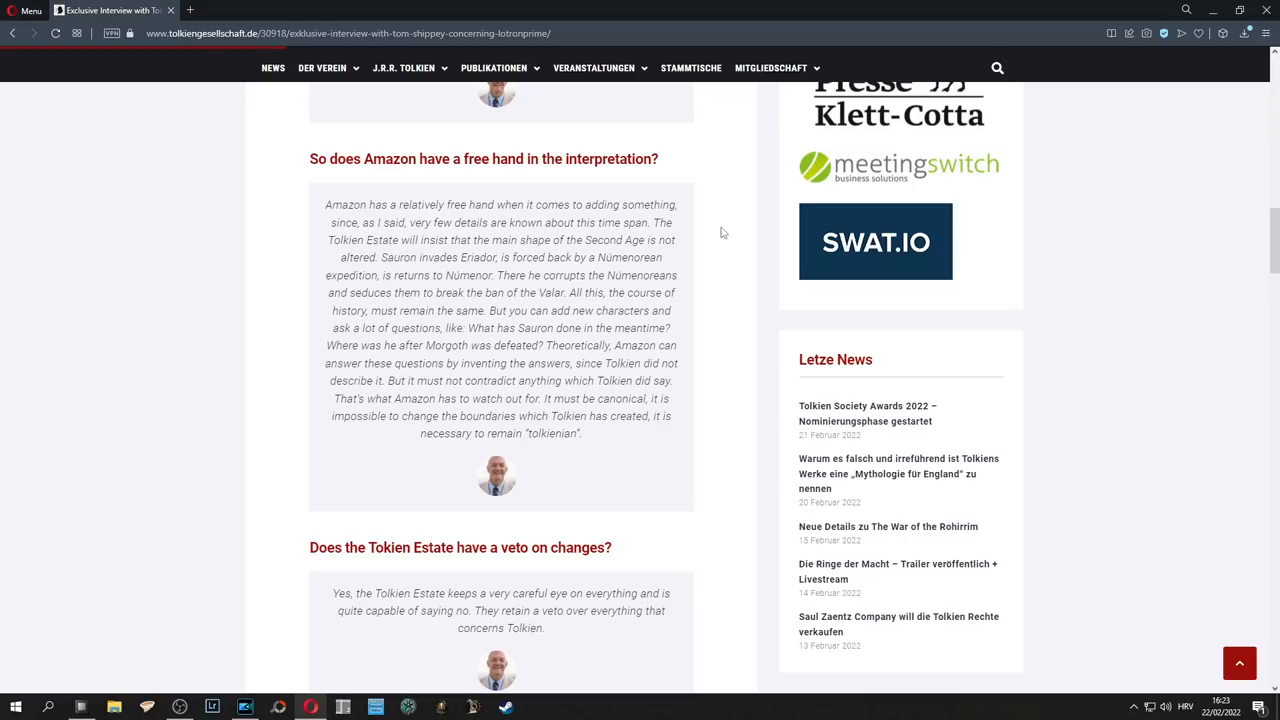
scroll("down", 3)
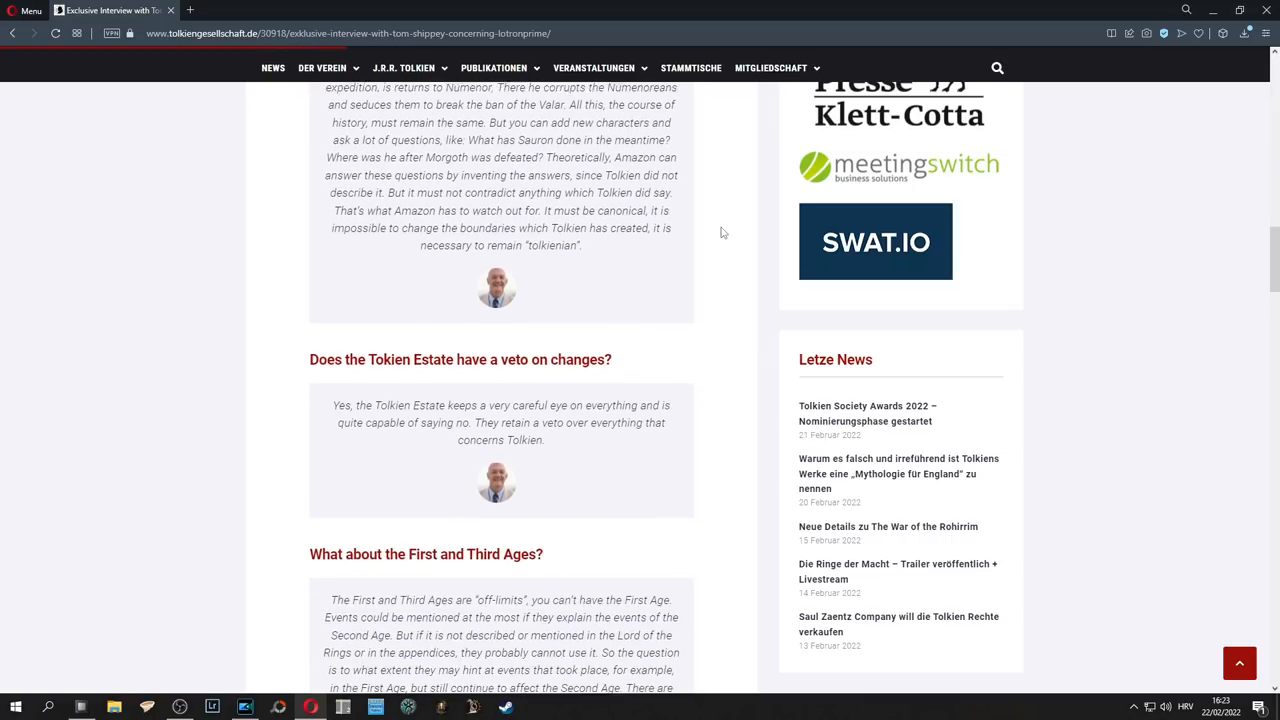
scroll("down", 3)
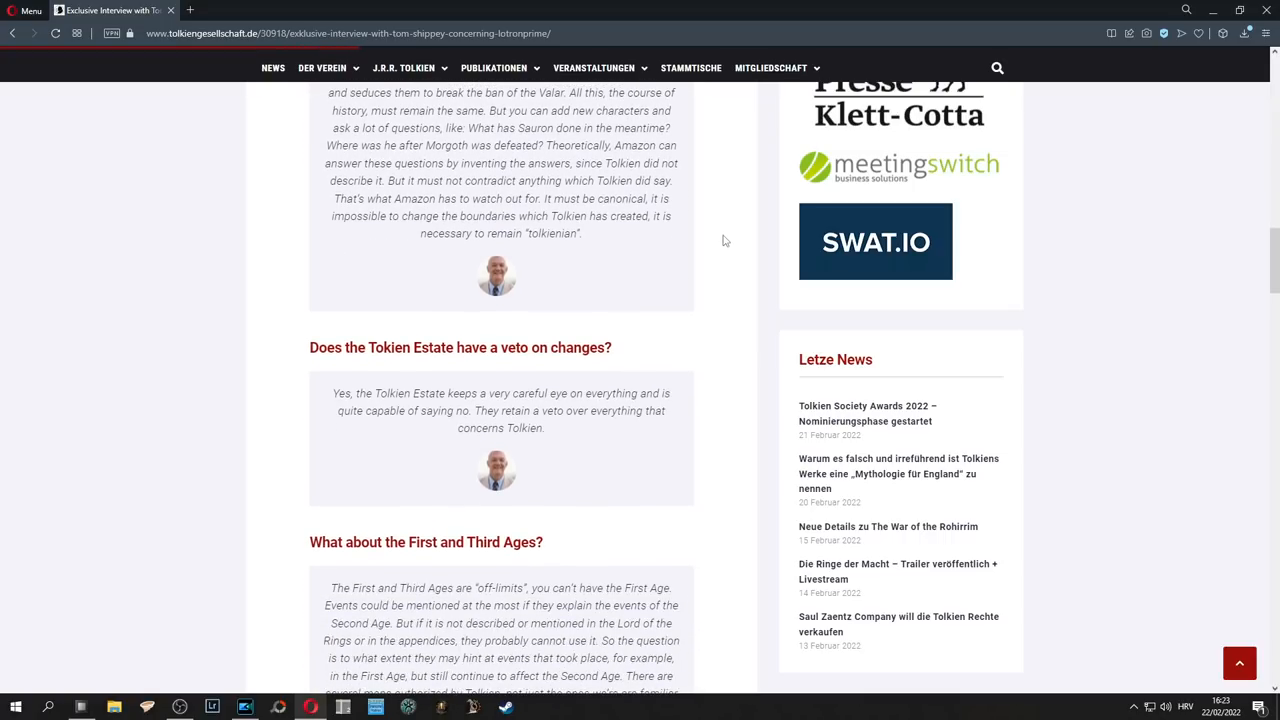
scroll("down", 3)
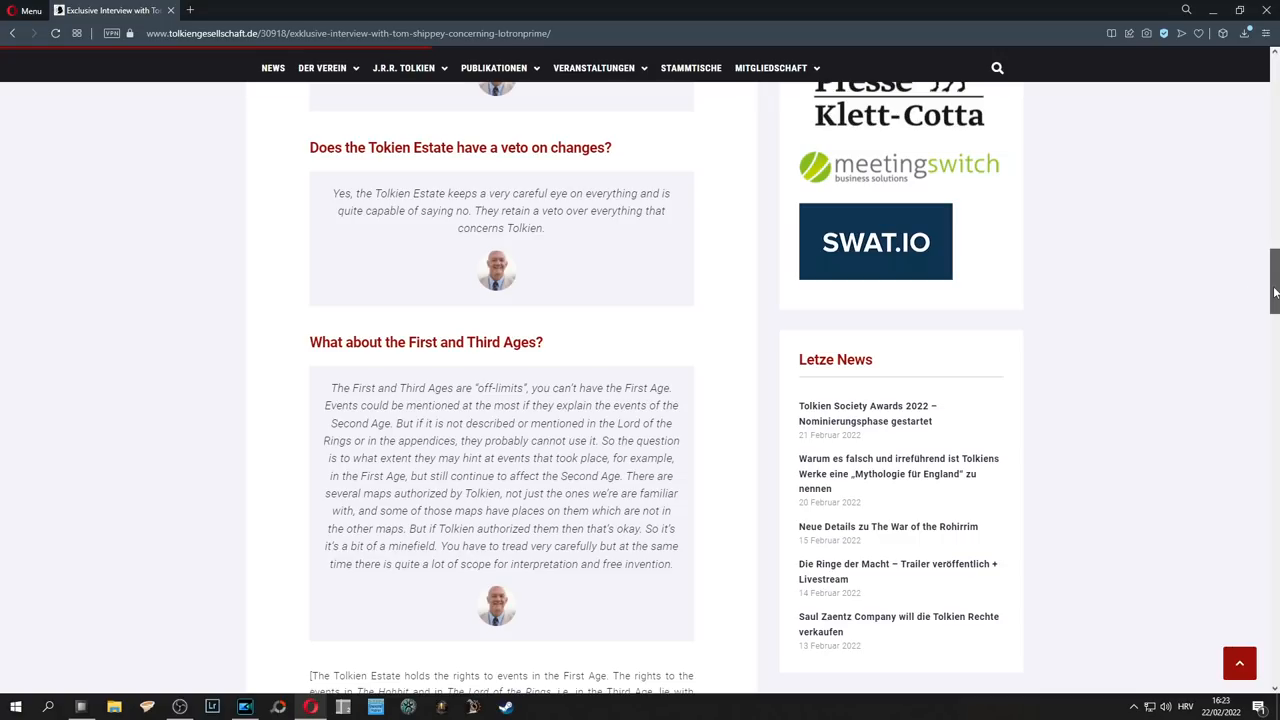
scroll("down", 3)
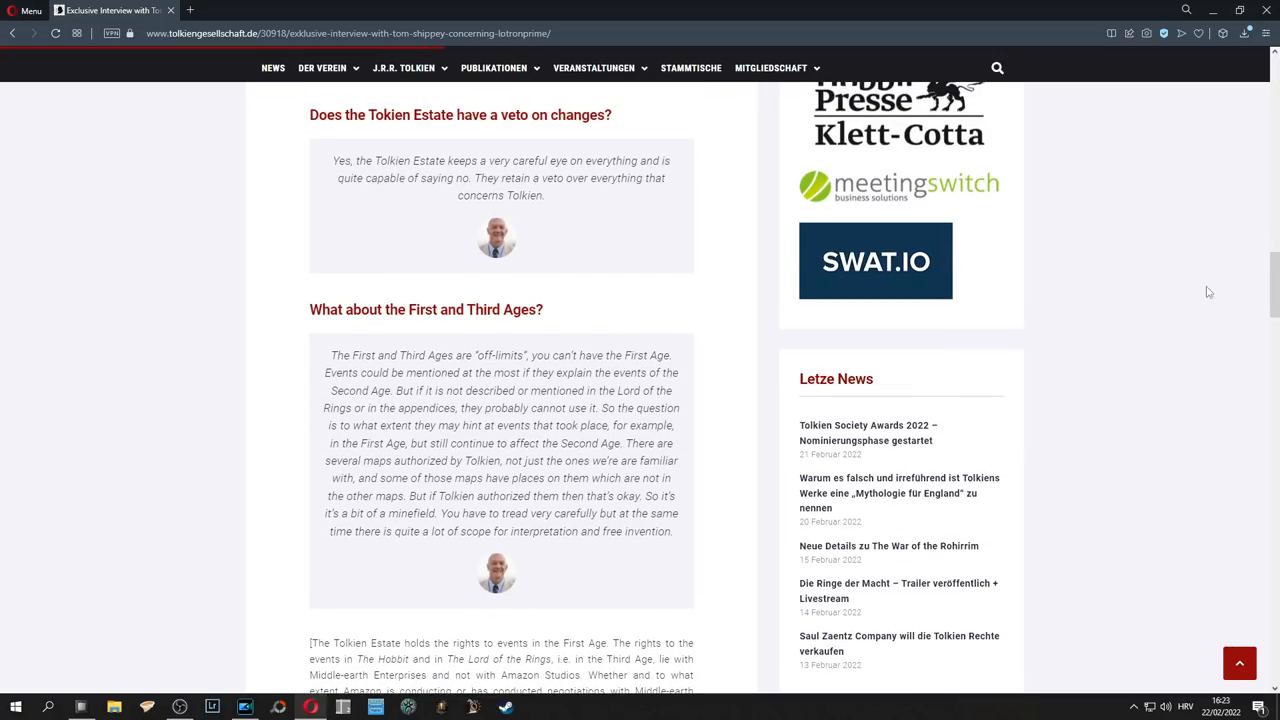
mouse_move(1036, 320)
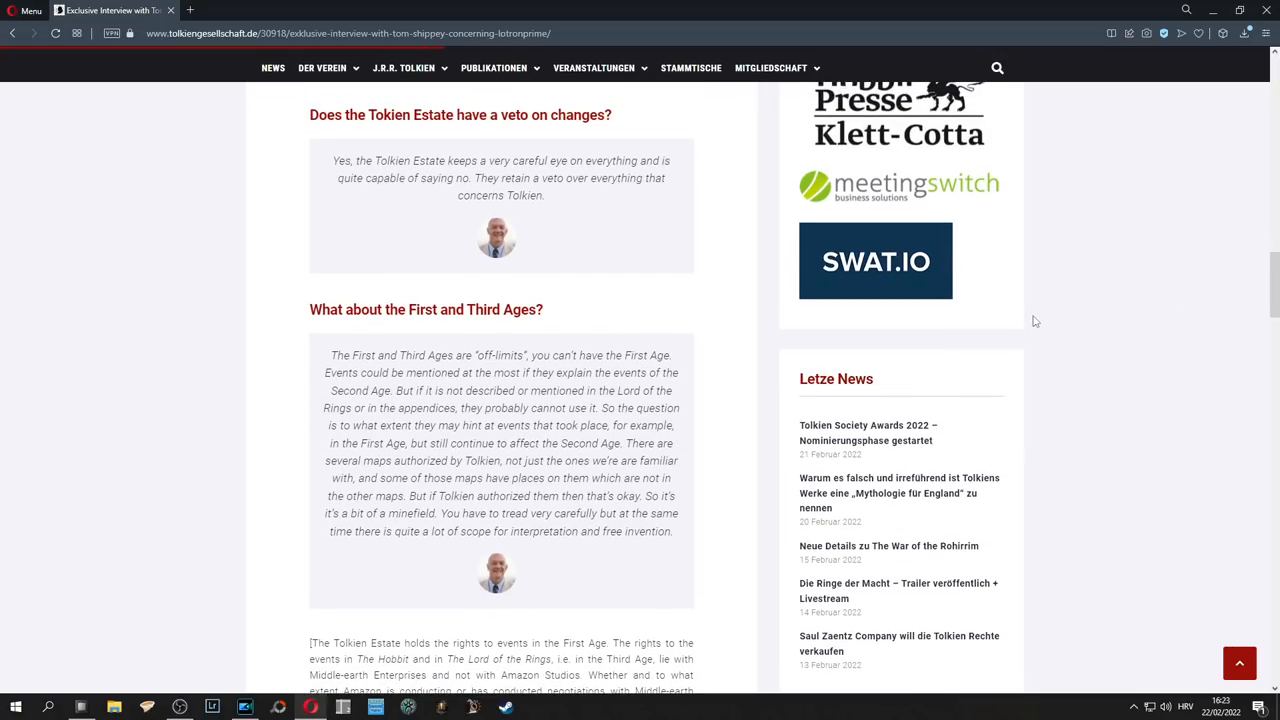
mouse_move(712, 318)
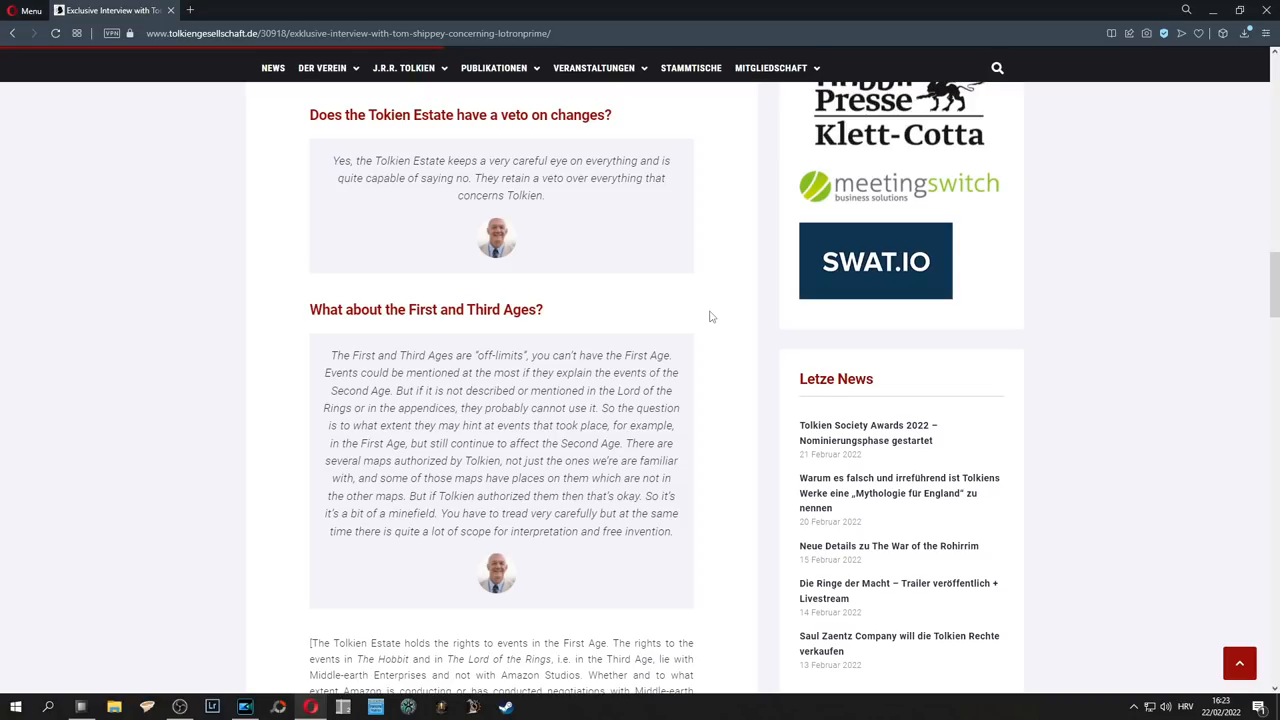
scroll("down", 3)
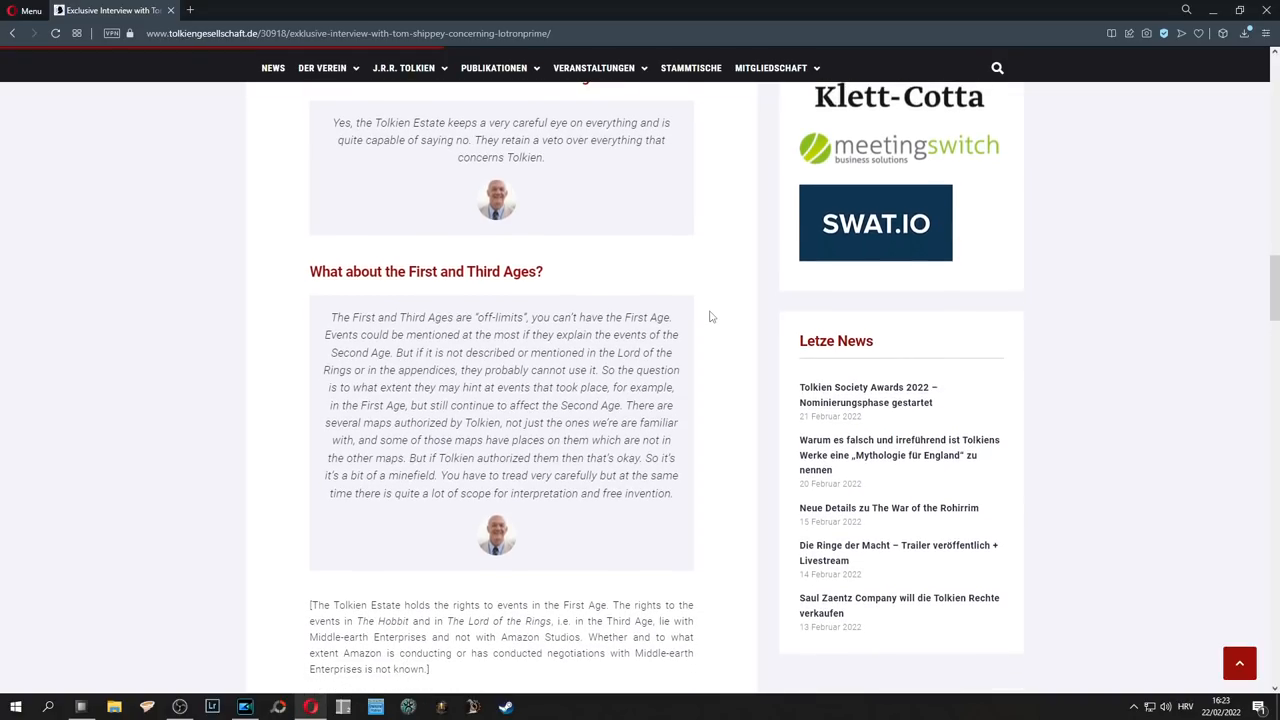
scroll("down", 3)
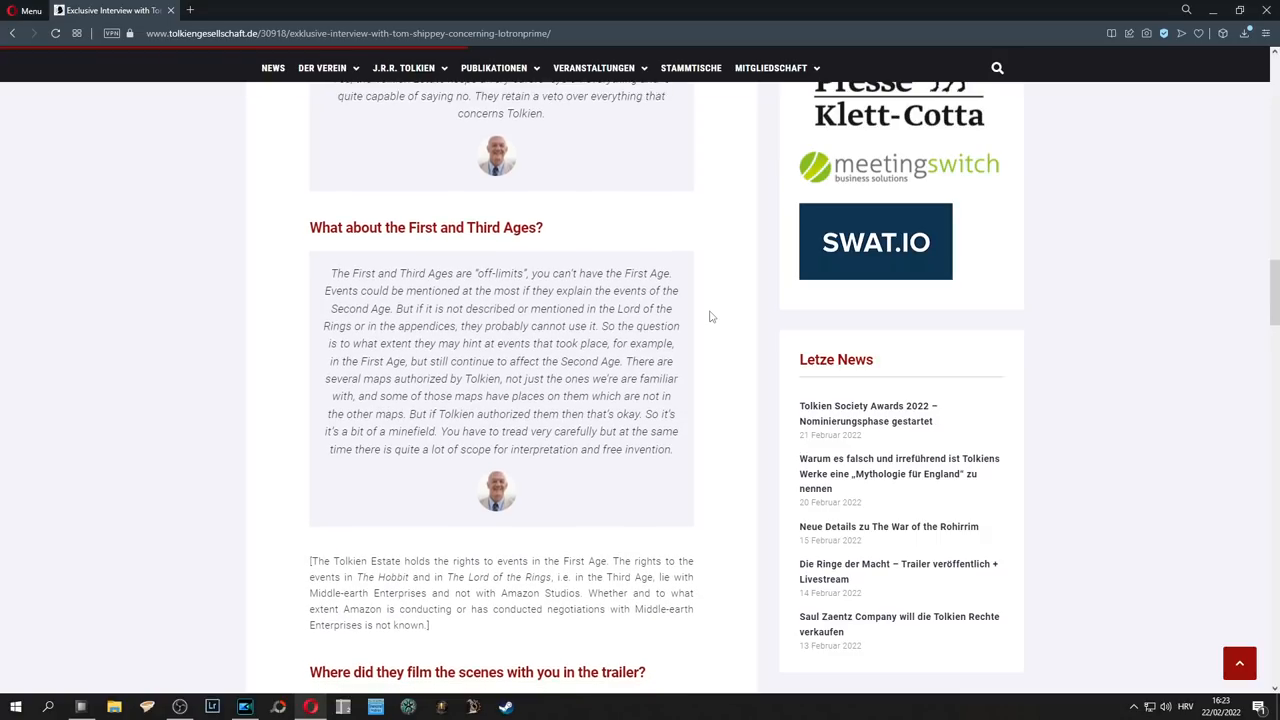
scroll("down", 3)
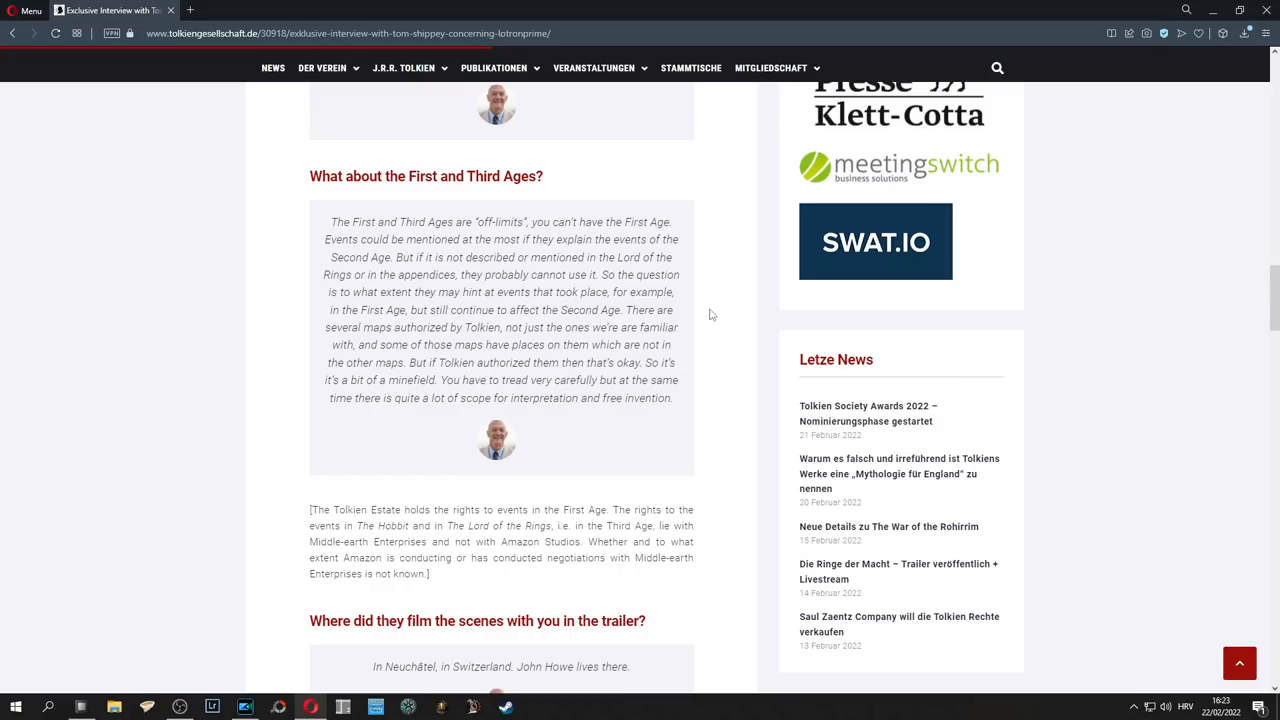
mouse_move(1272, 304)
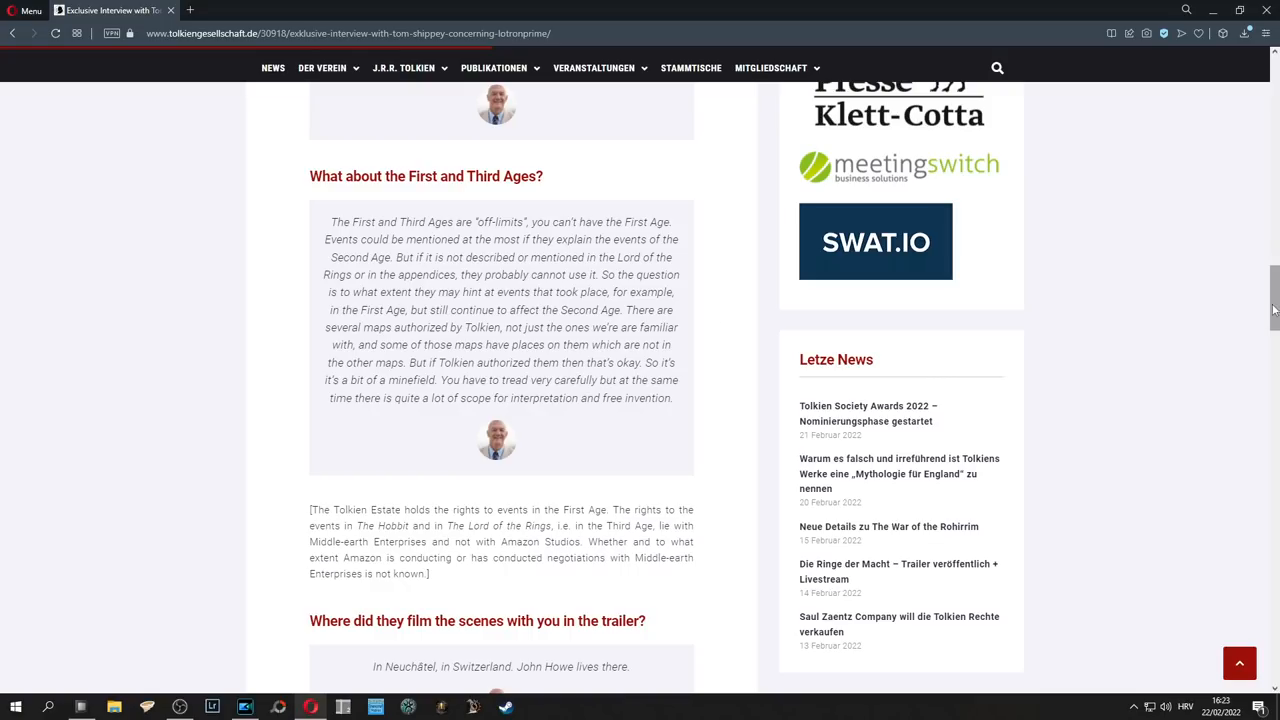
scroll("down", 3)
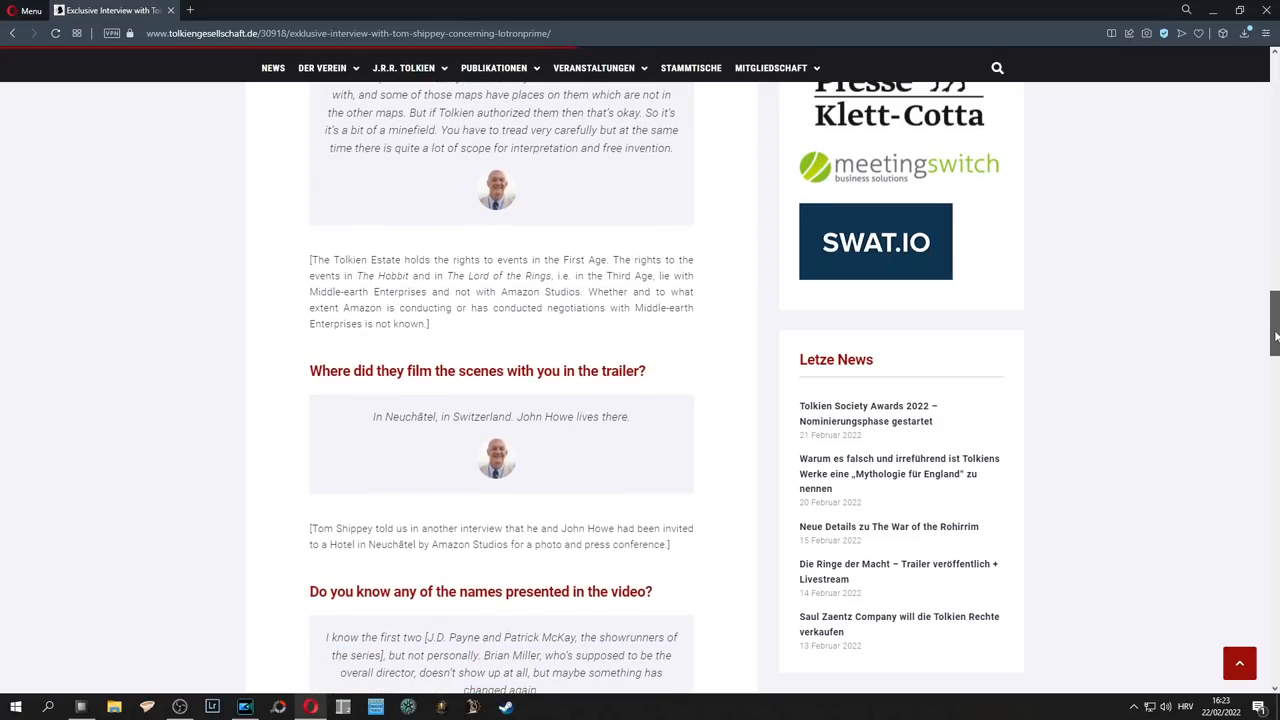
scroll("down", 3)
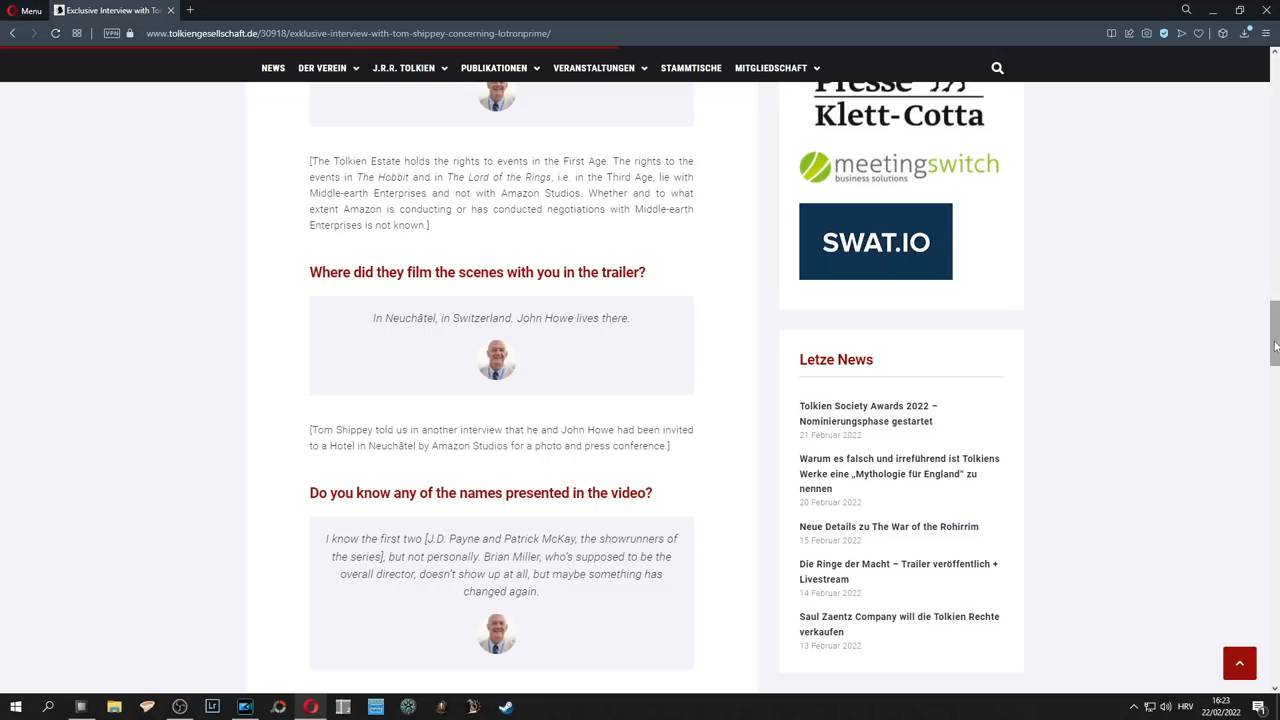
mouse_move(632, 400)
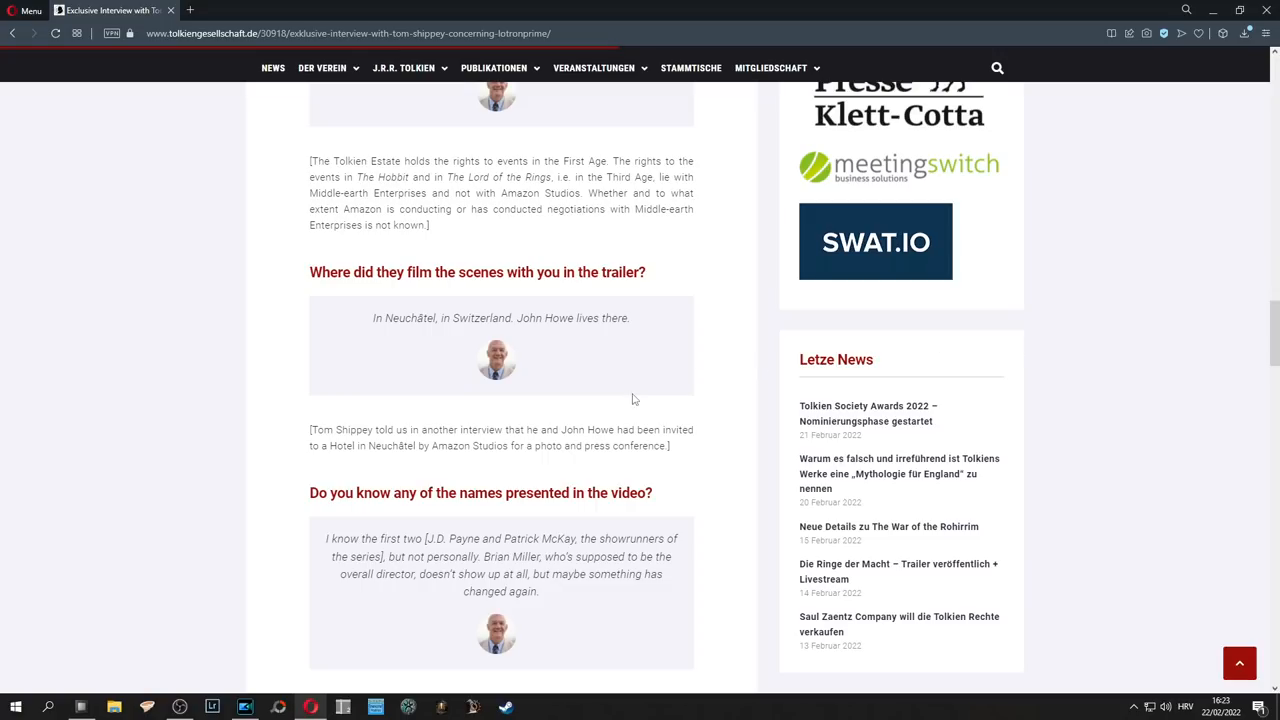
mouse_move(626, 408)
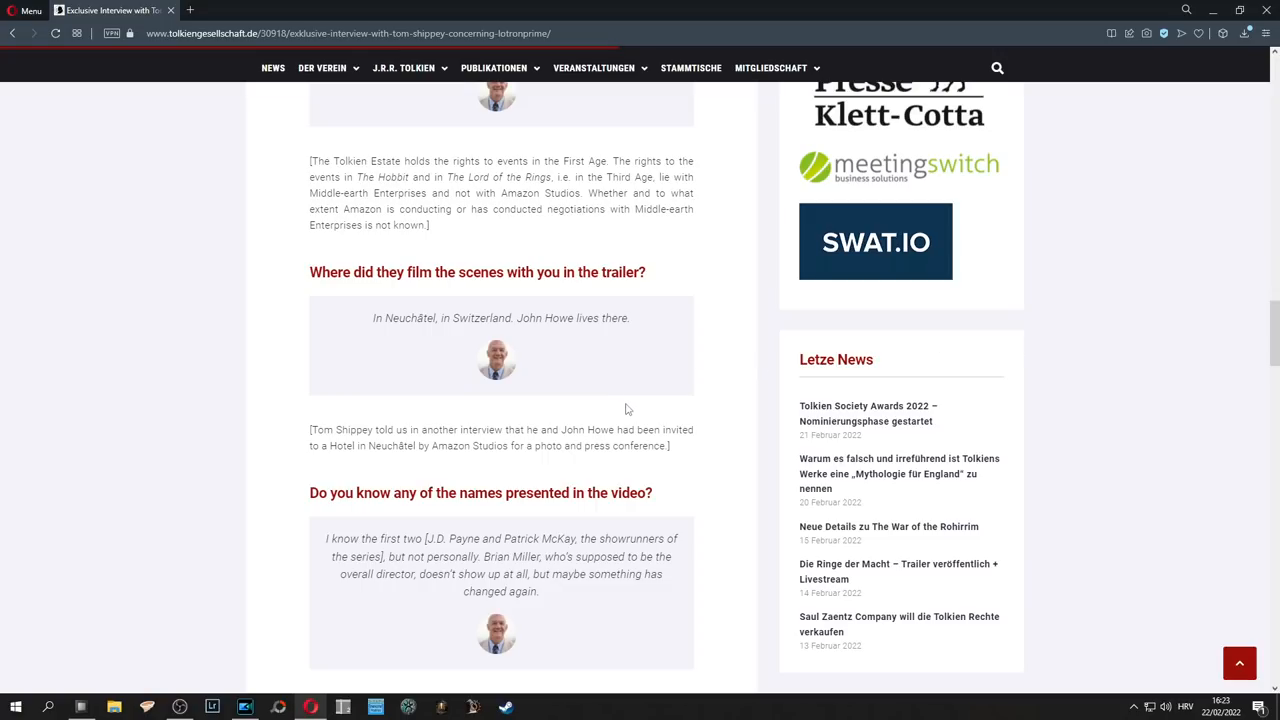
mouse_move(532, 332)
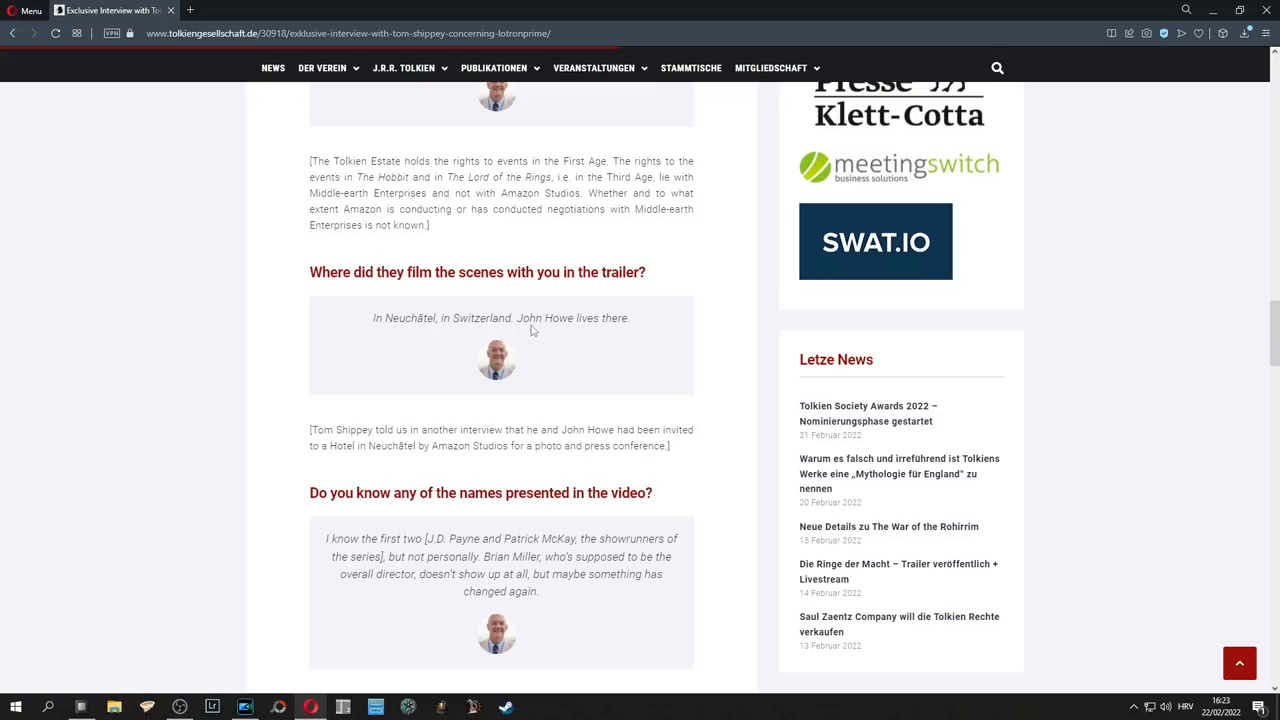
mouse_move(532, 308)
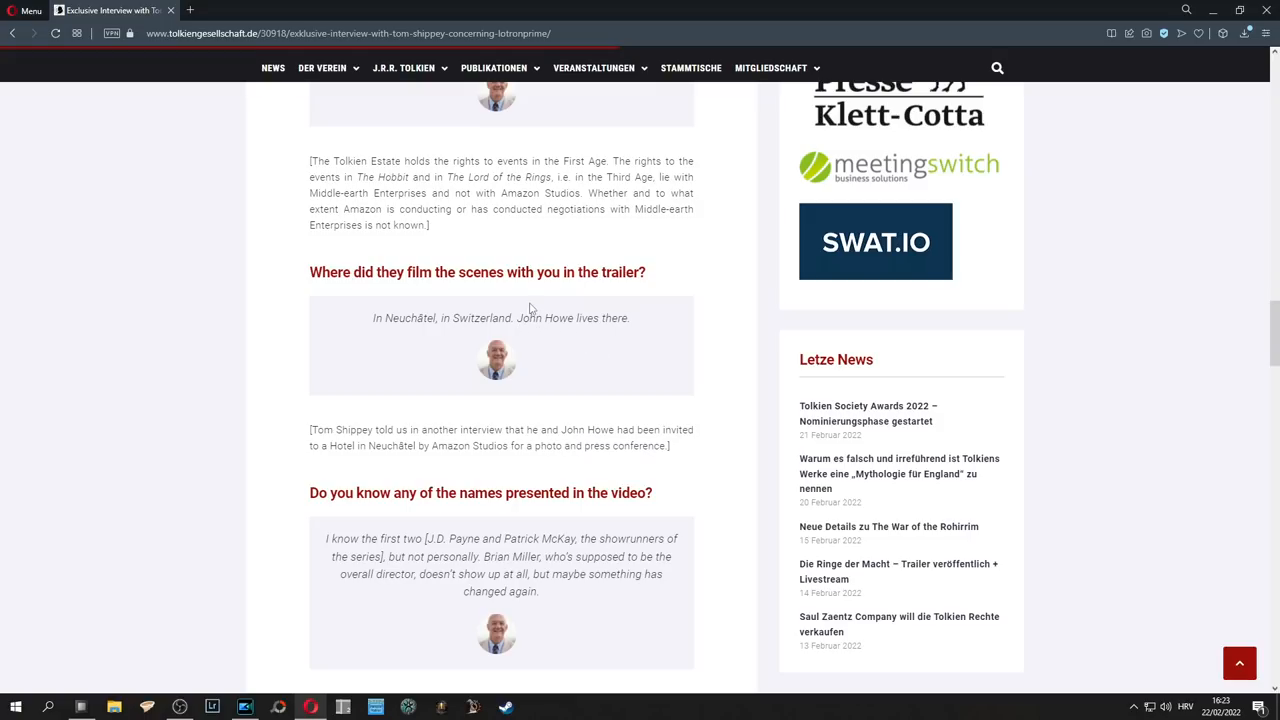
mouse_move(358, 290)
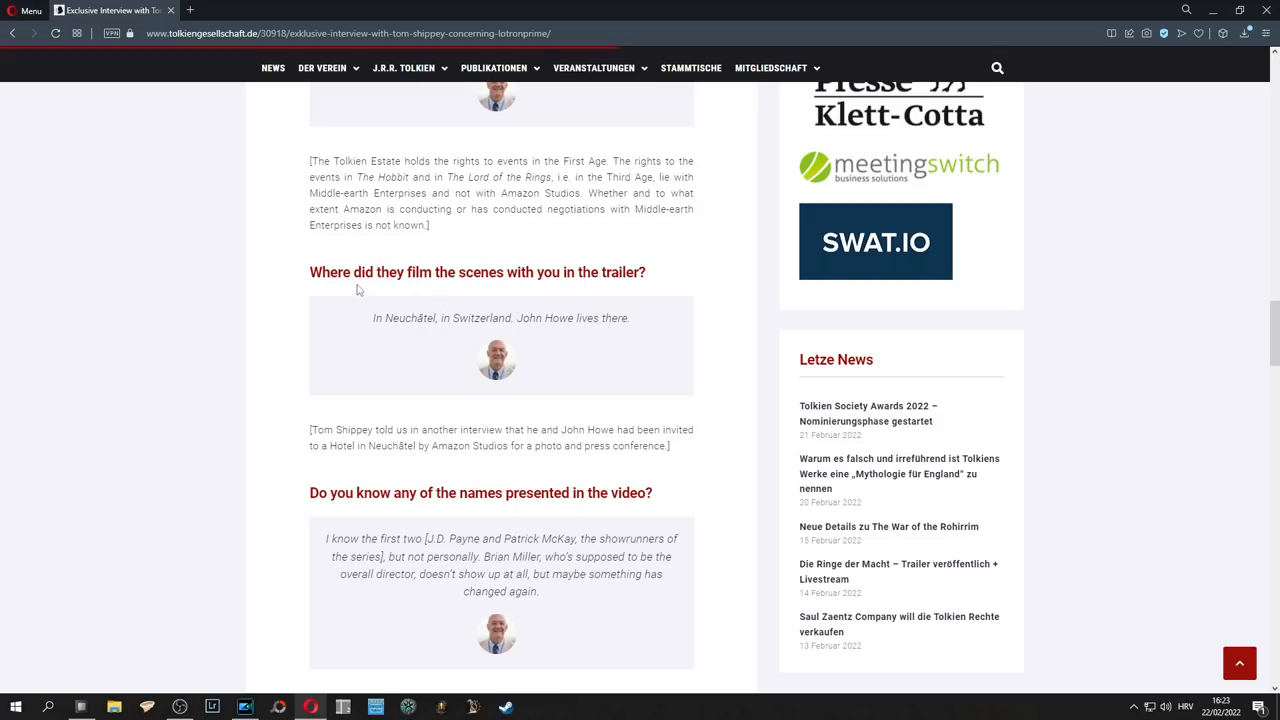
mouse_move(360, 288)
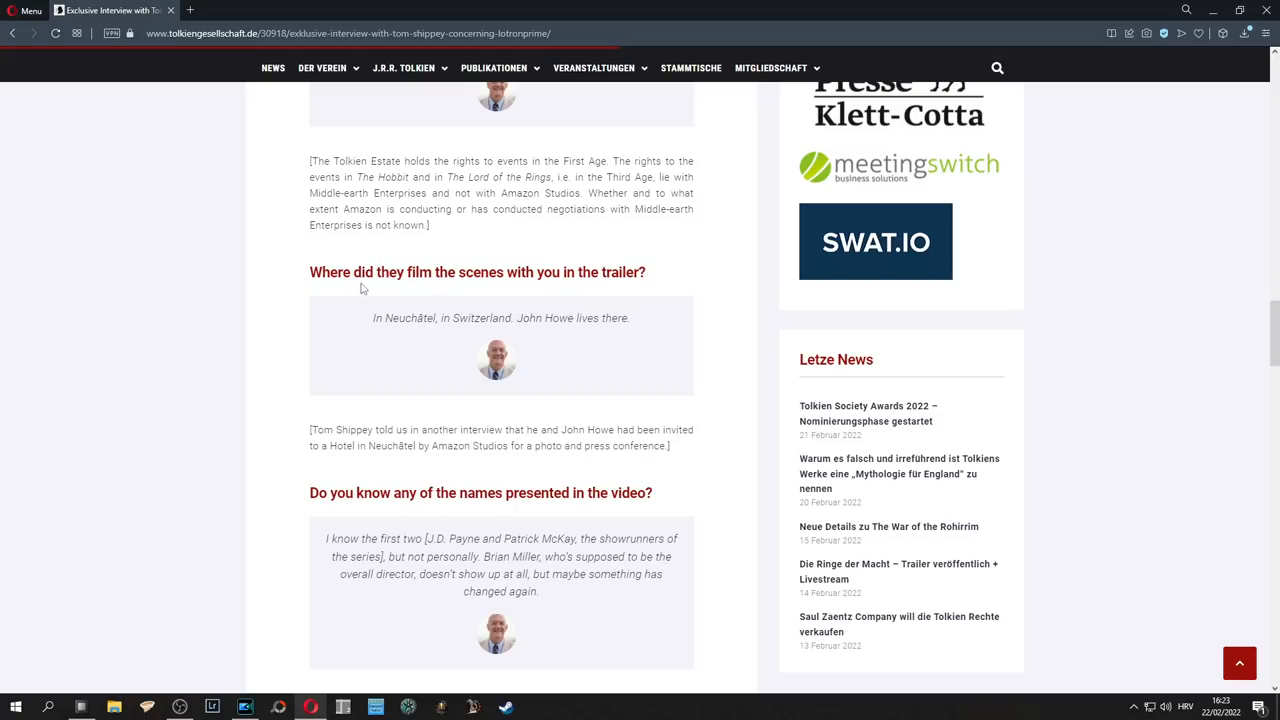
mouse_move(548, 288)
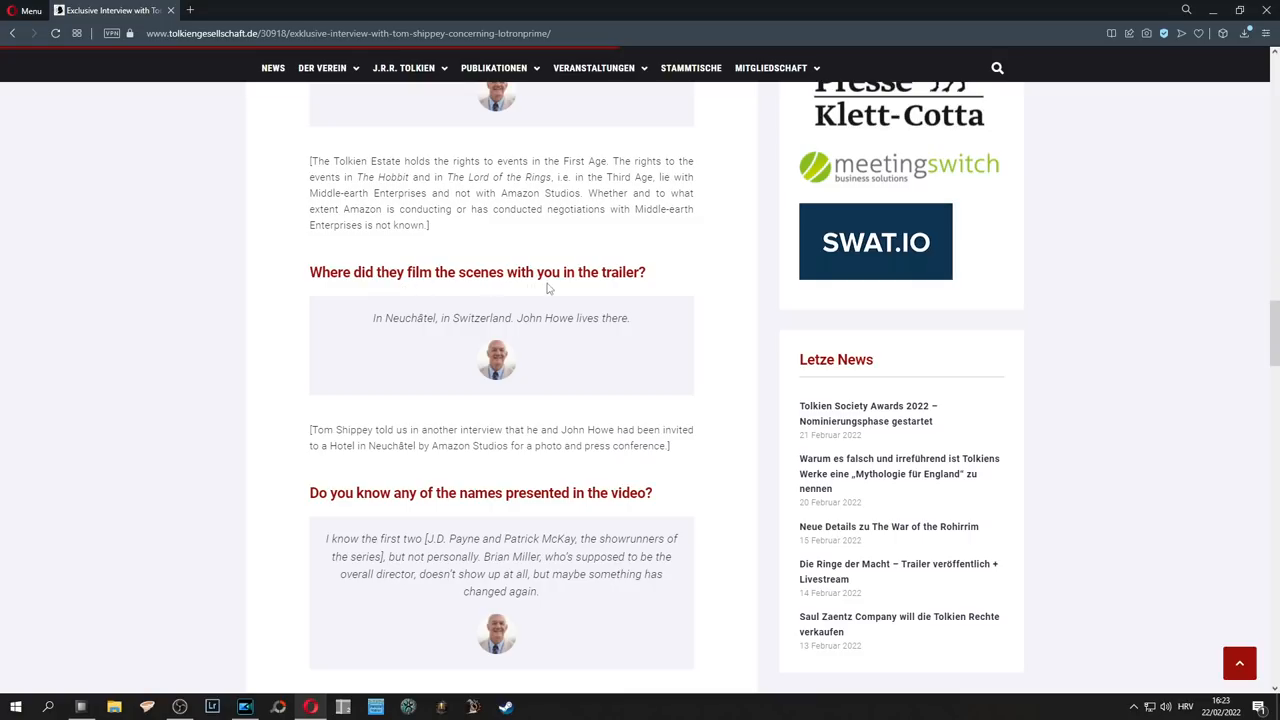
mouse_move(444, 280)
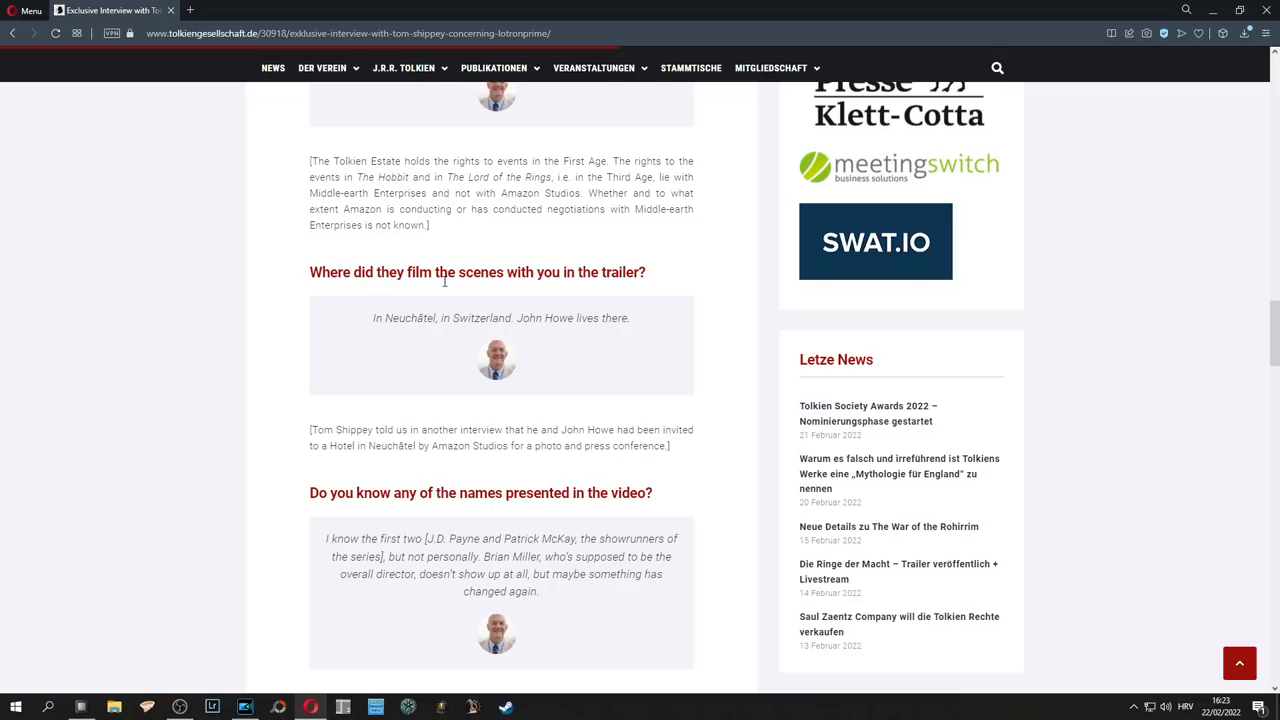
mouse_move(664, 296)
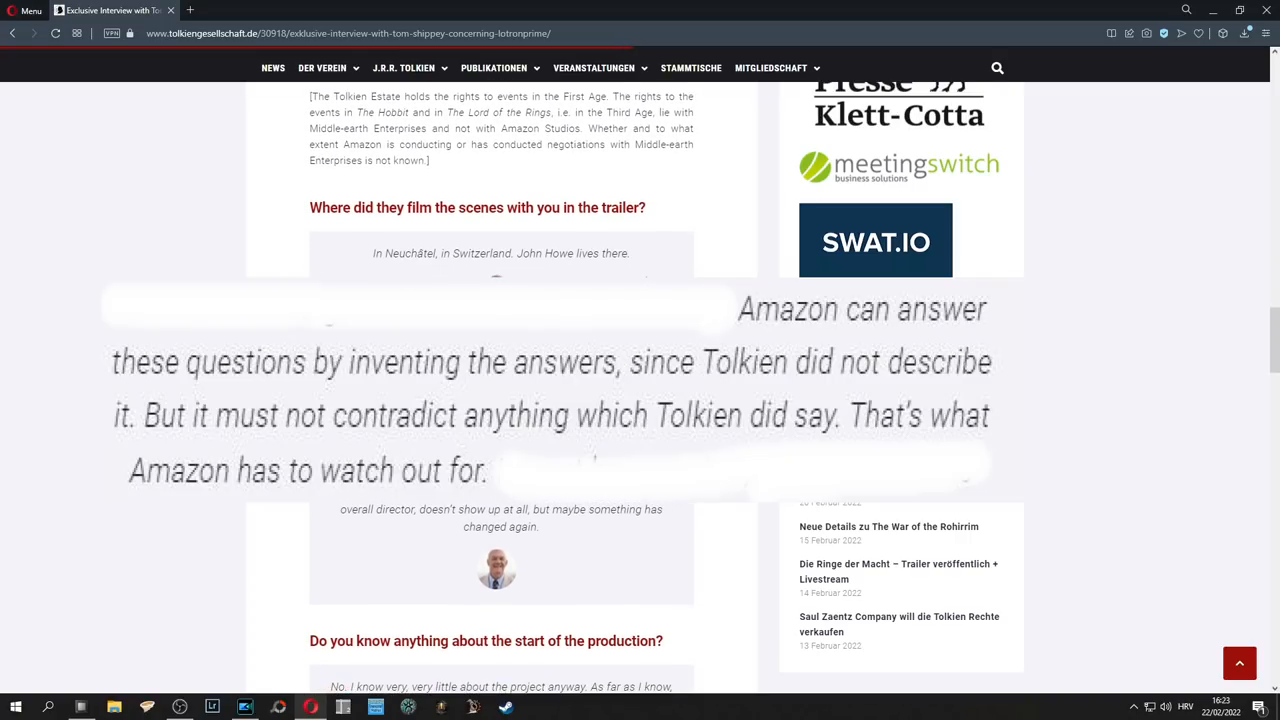
scroll("down", 3)
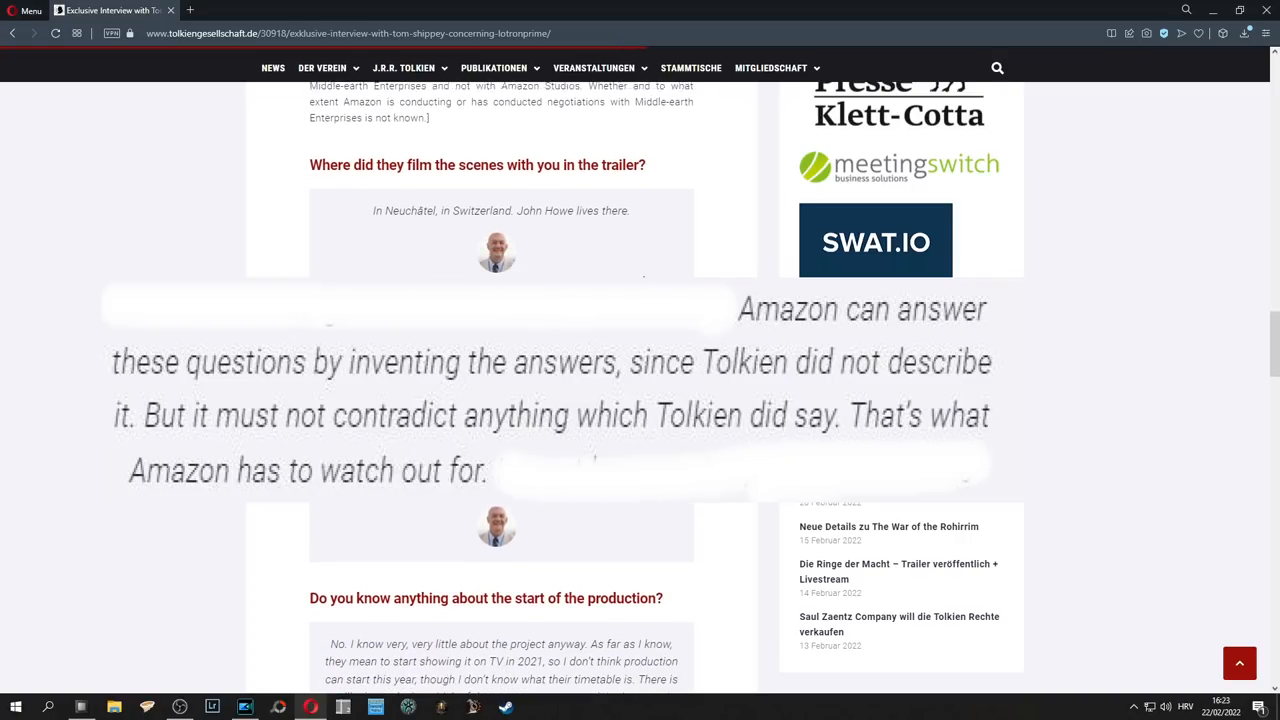
scroll("down", 3)
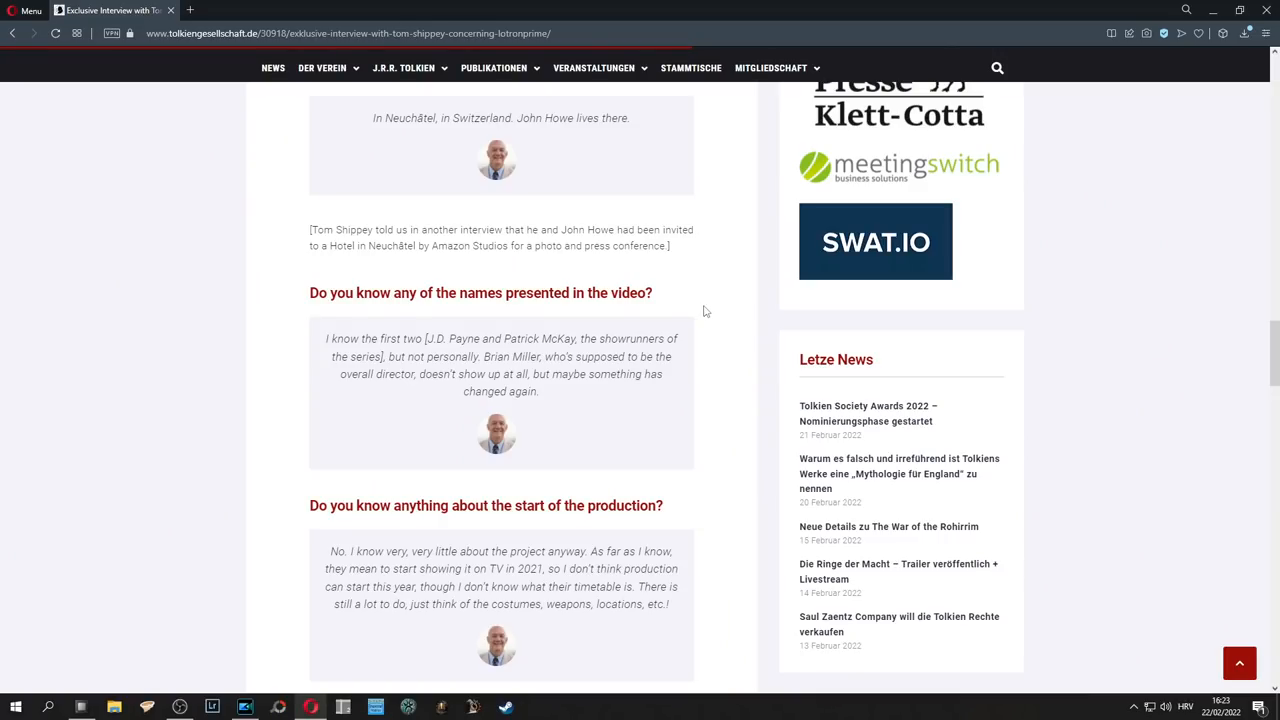
scroll("down", 3)
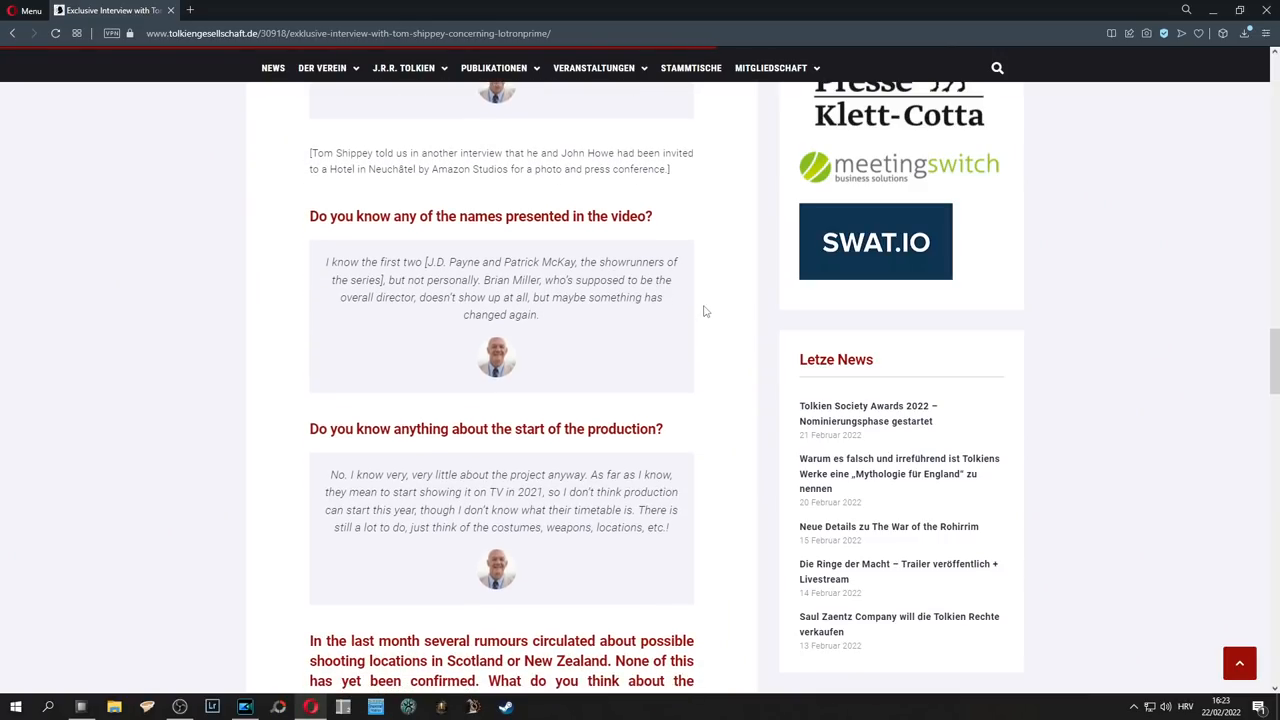
scroll("down", 3)
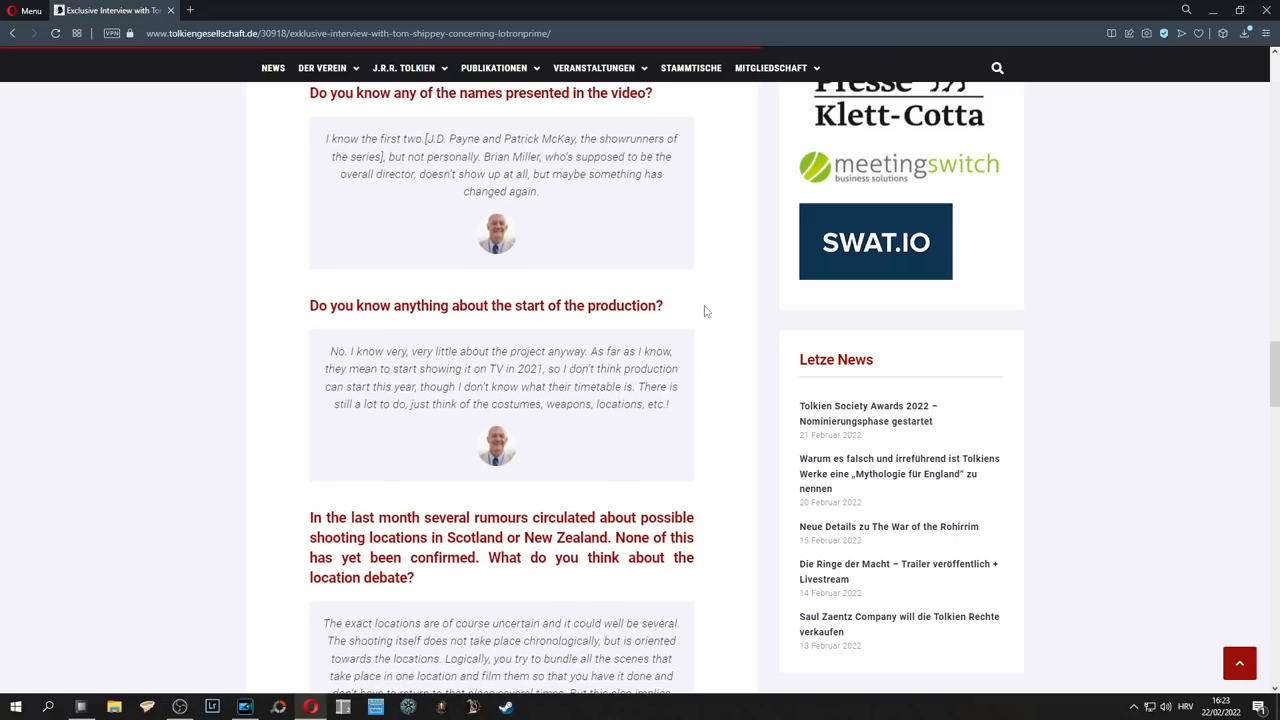
scroll("down", 3)
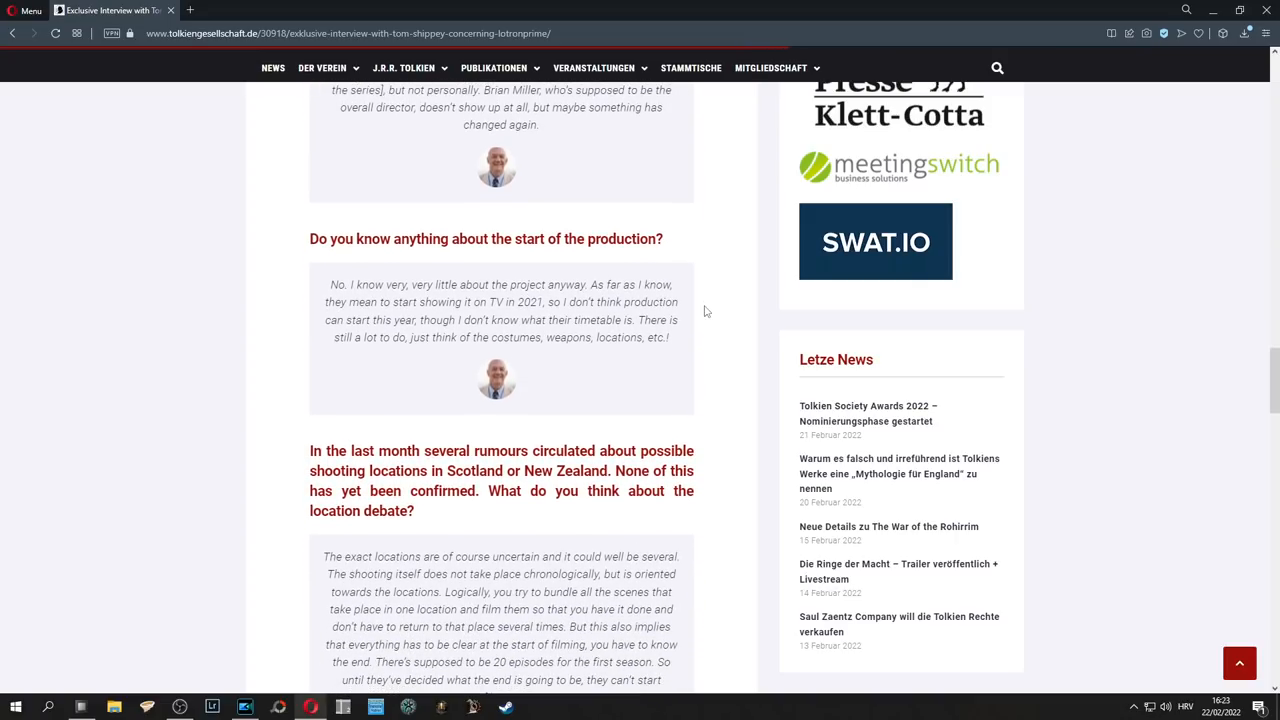
scroll("down", 3)
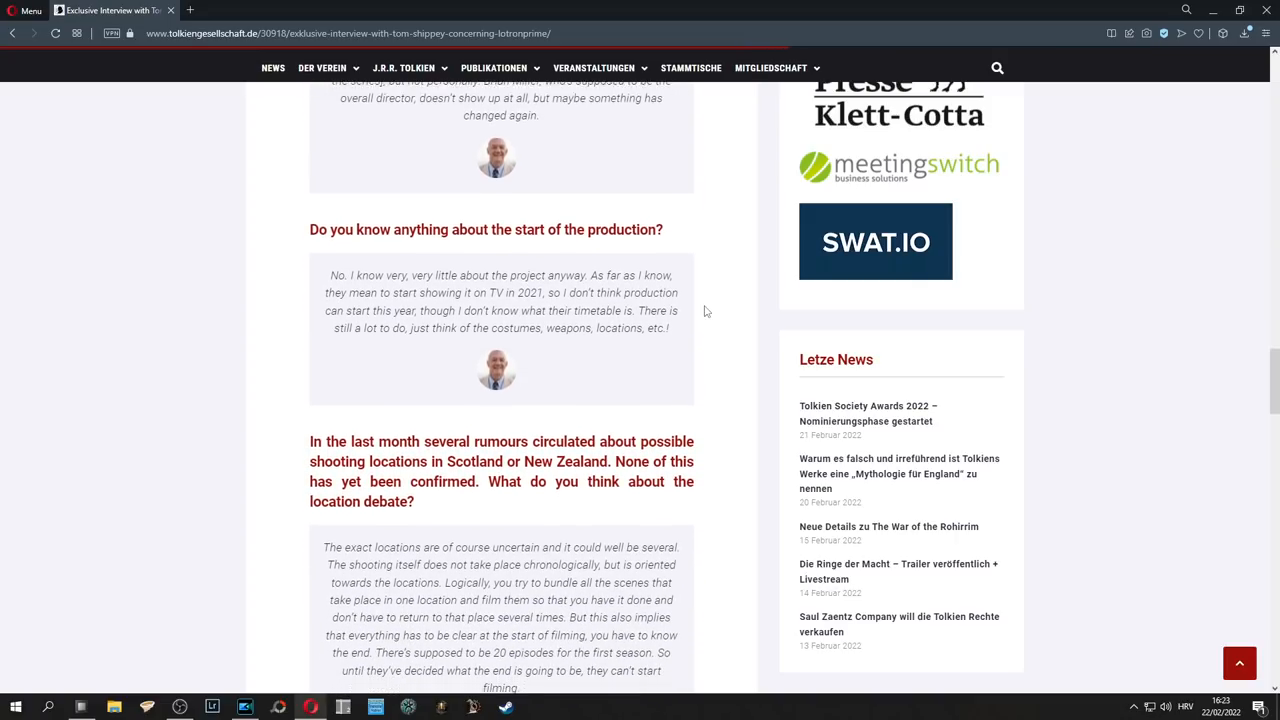
scroll("down", 3)
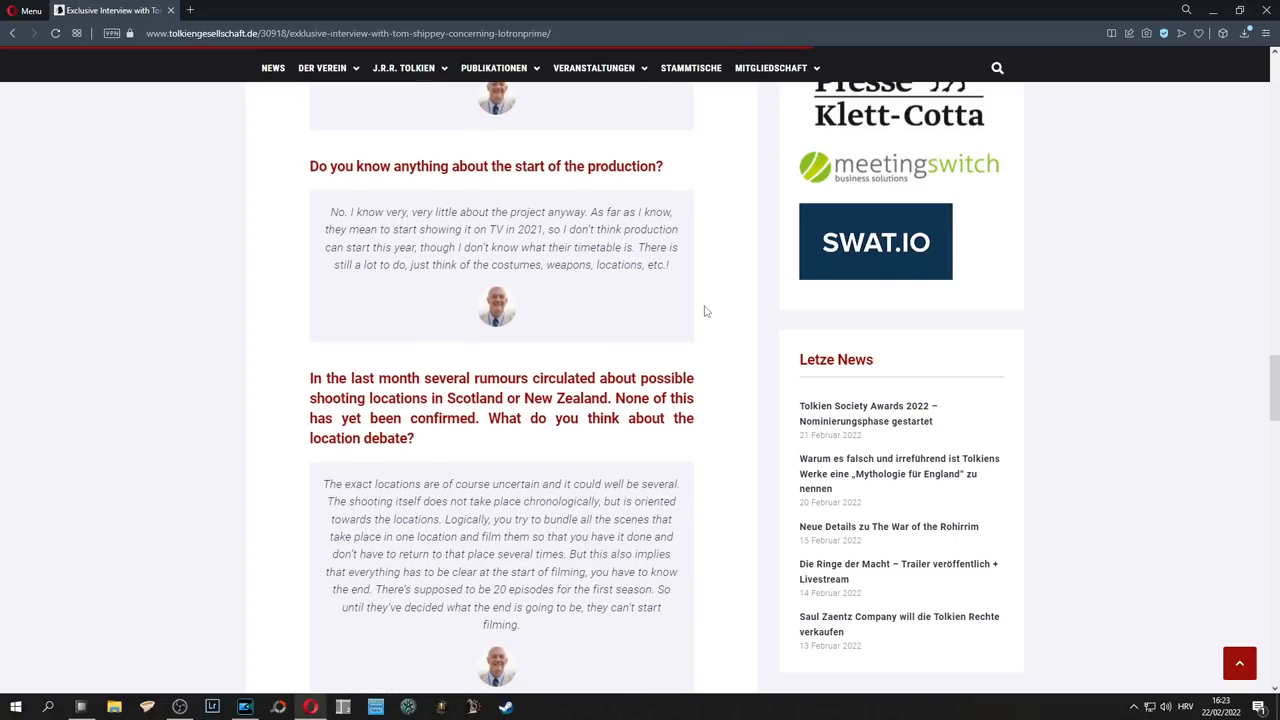
scroll("down", 3)
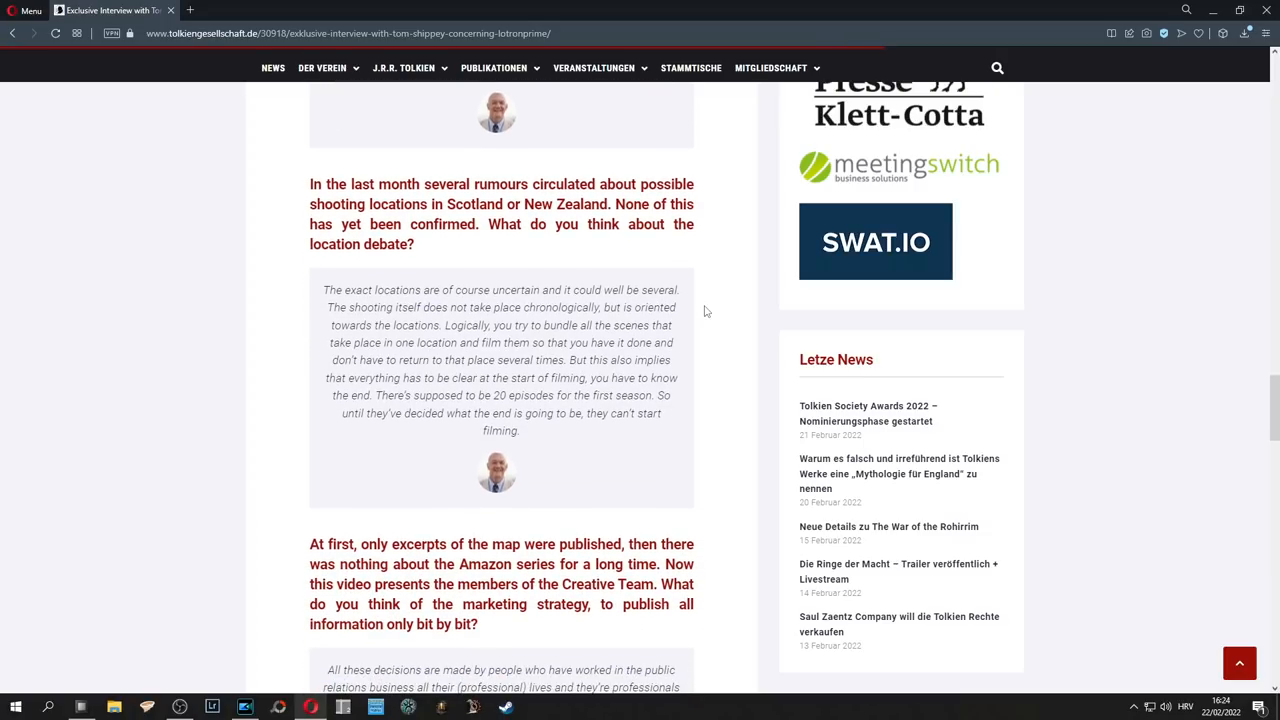
scroll("down", 3)
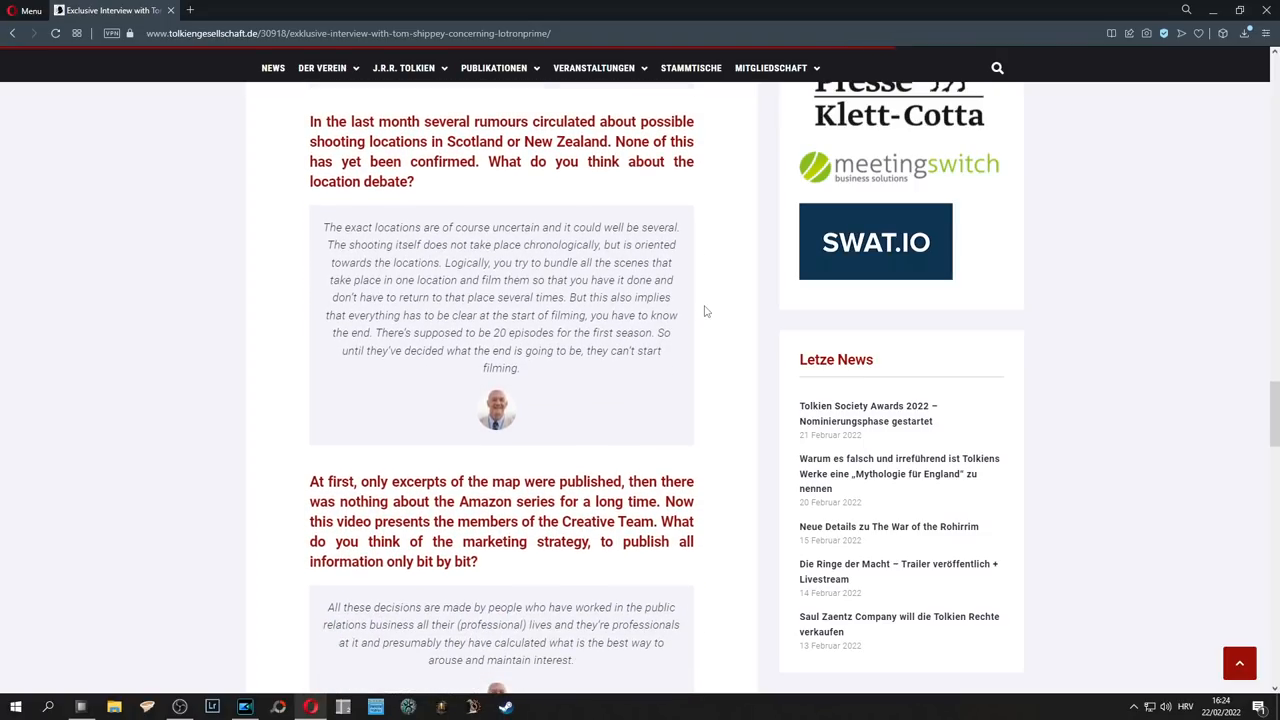
scroll("down", 3)
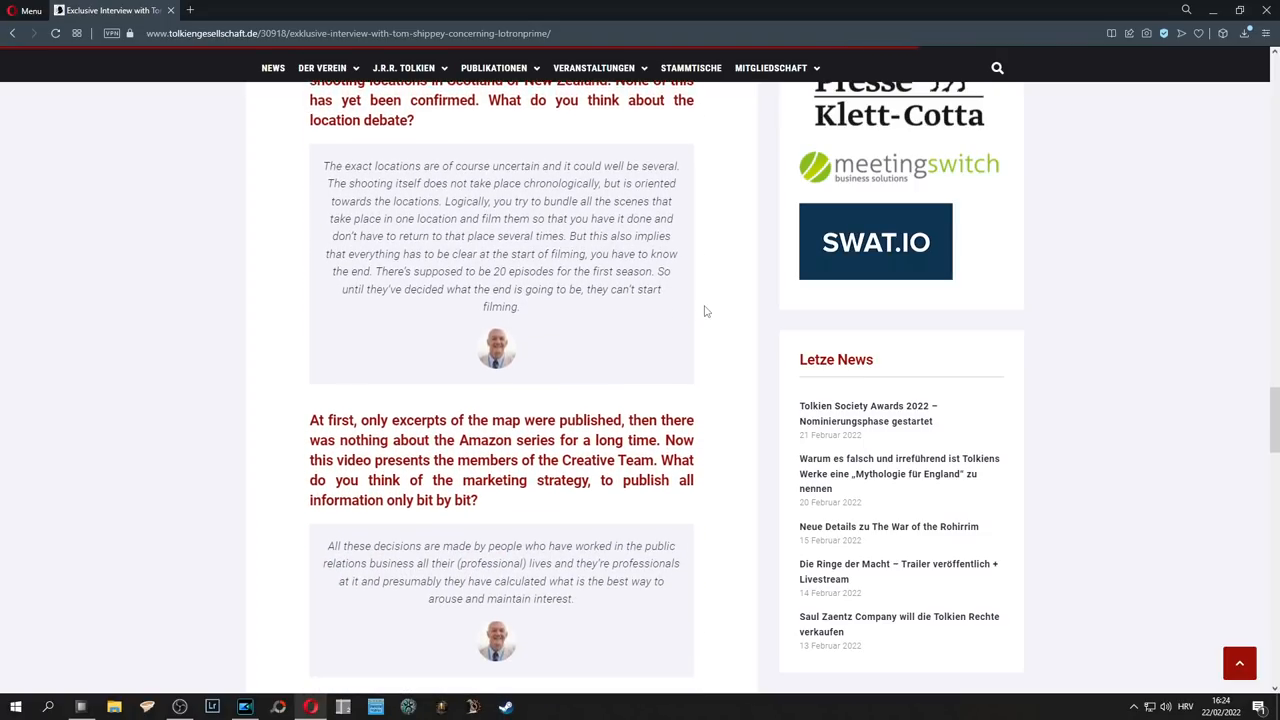
scroll("down", 3)
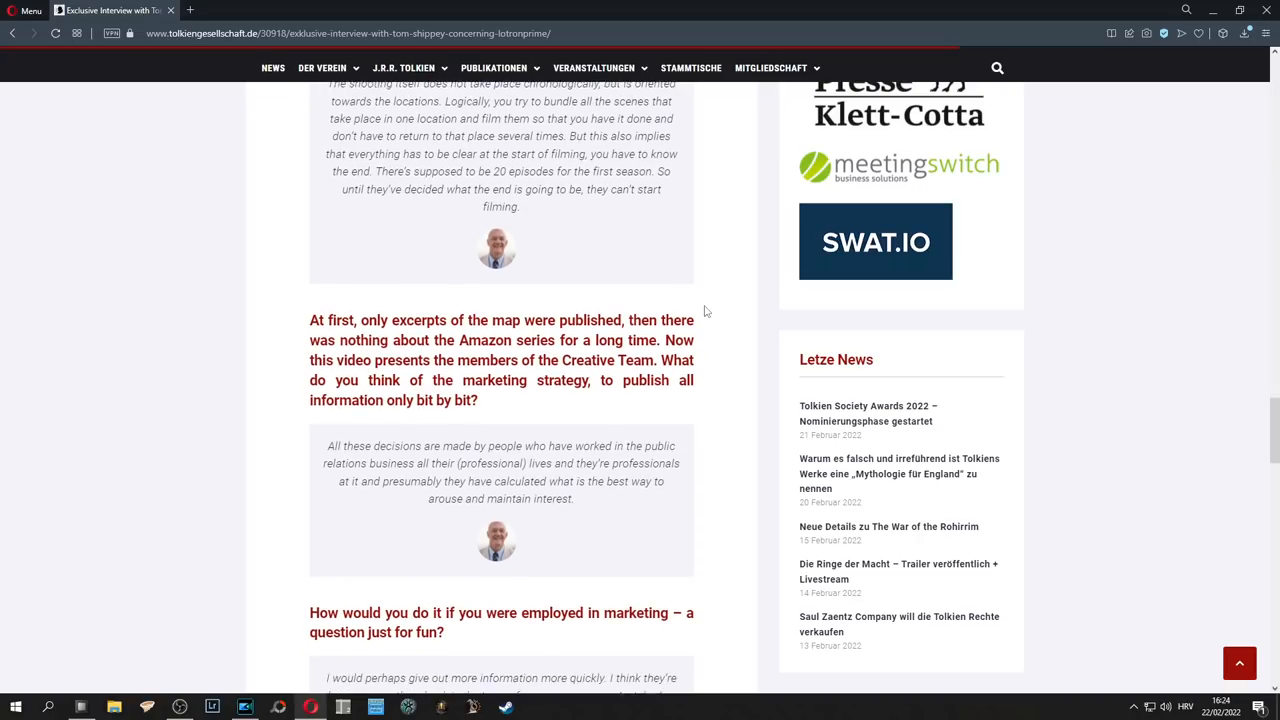
scroll("down", 3)
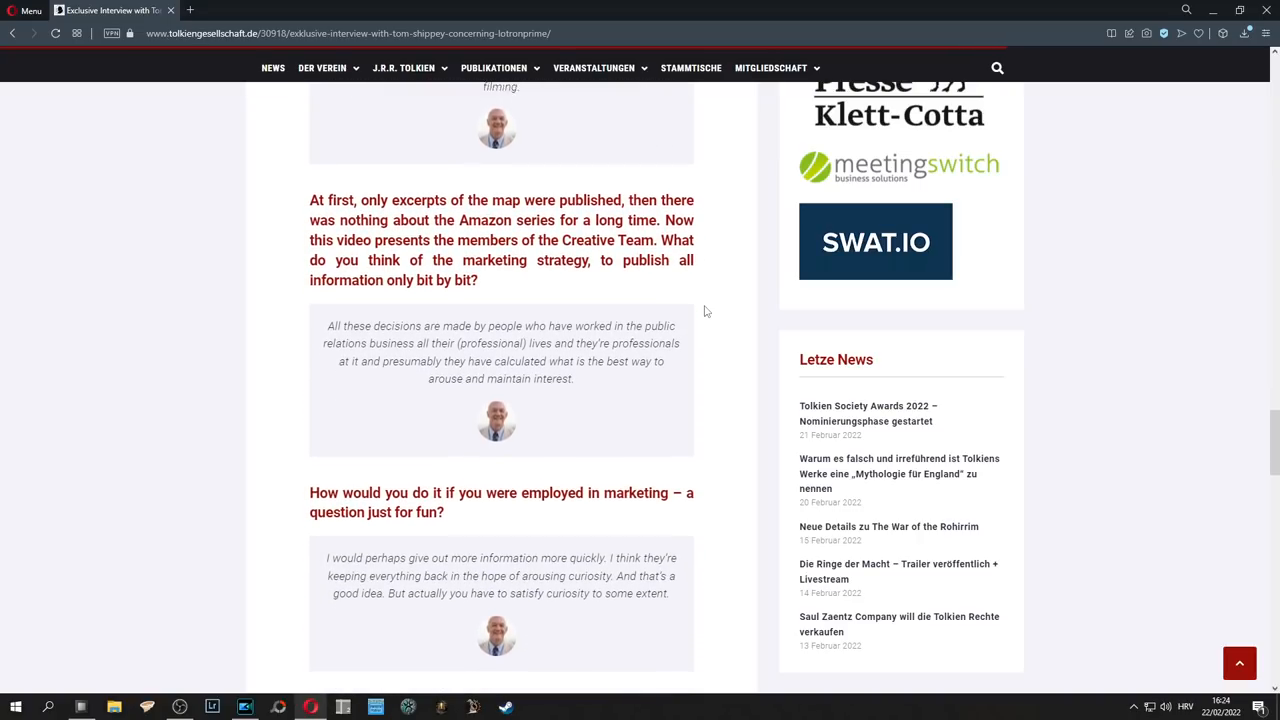
scroll("down", 3)
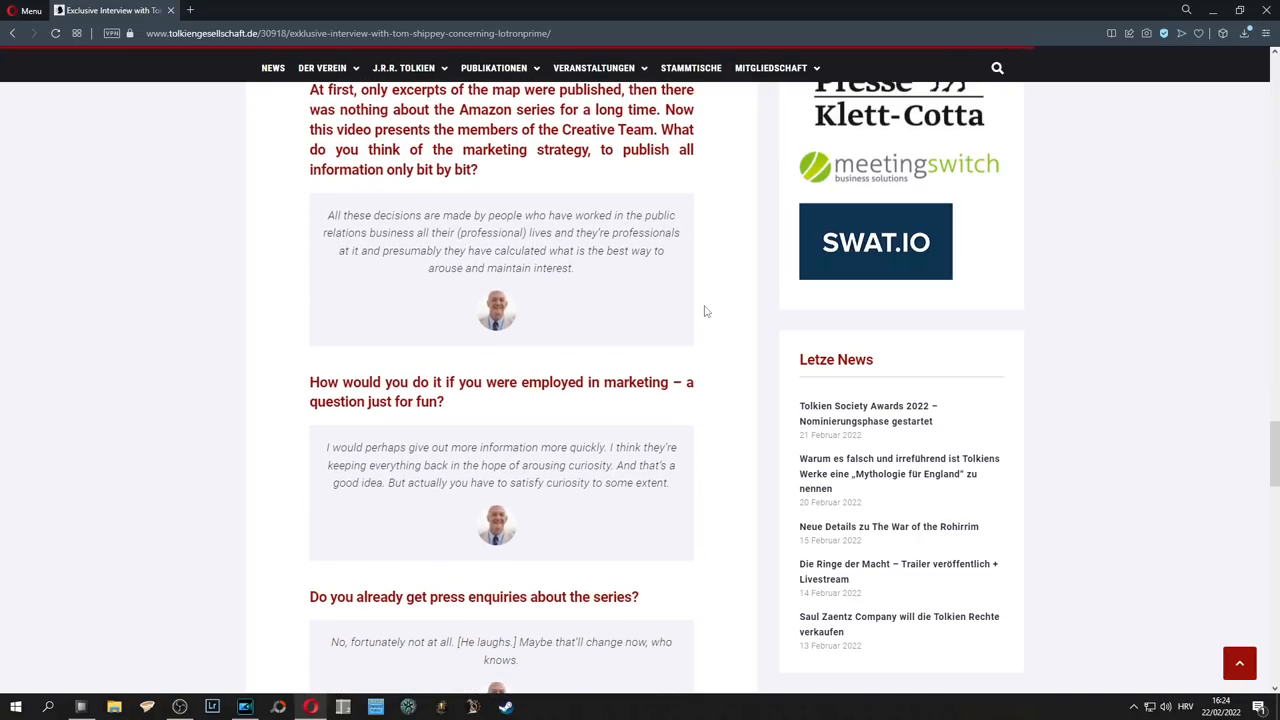
scroll("down", 3)
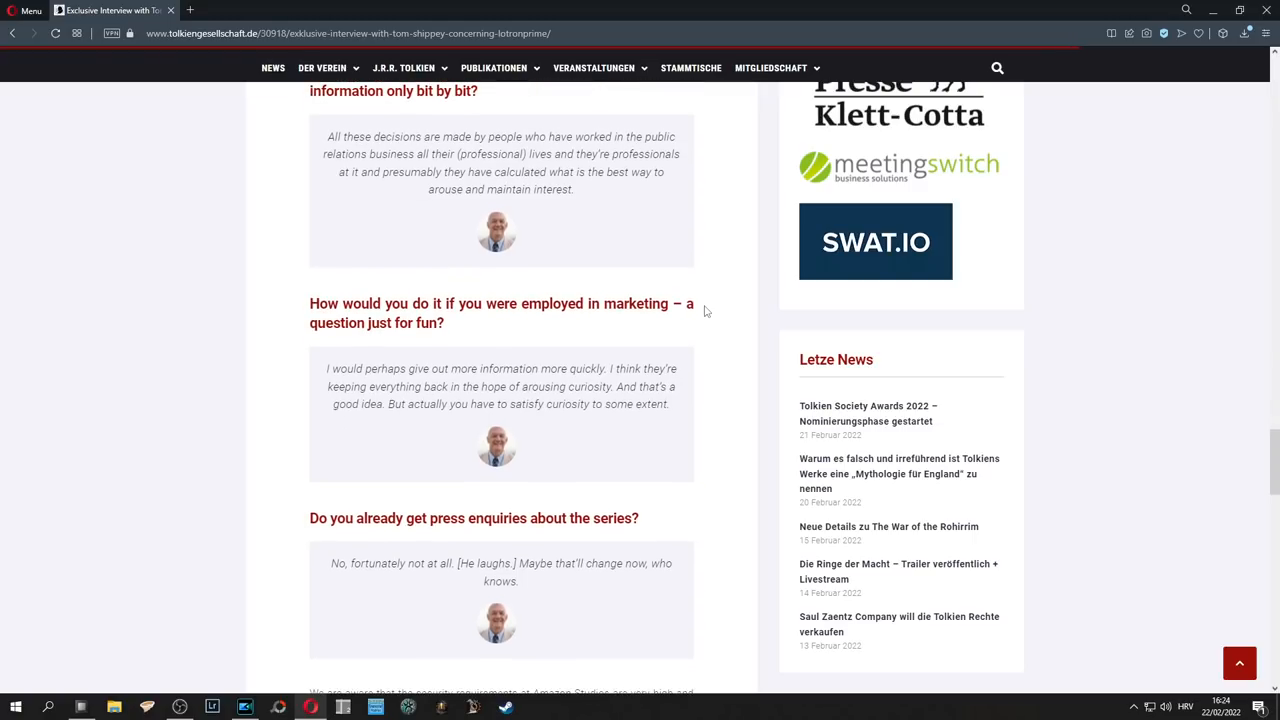
scroll("down", 3)
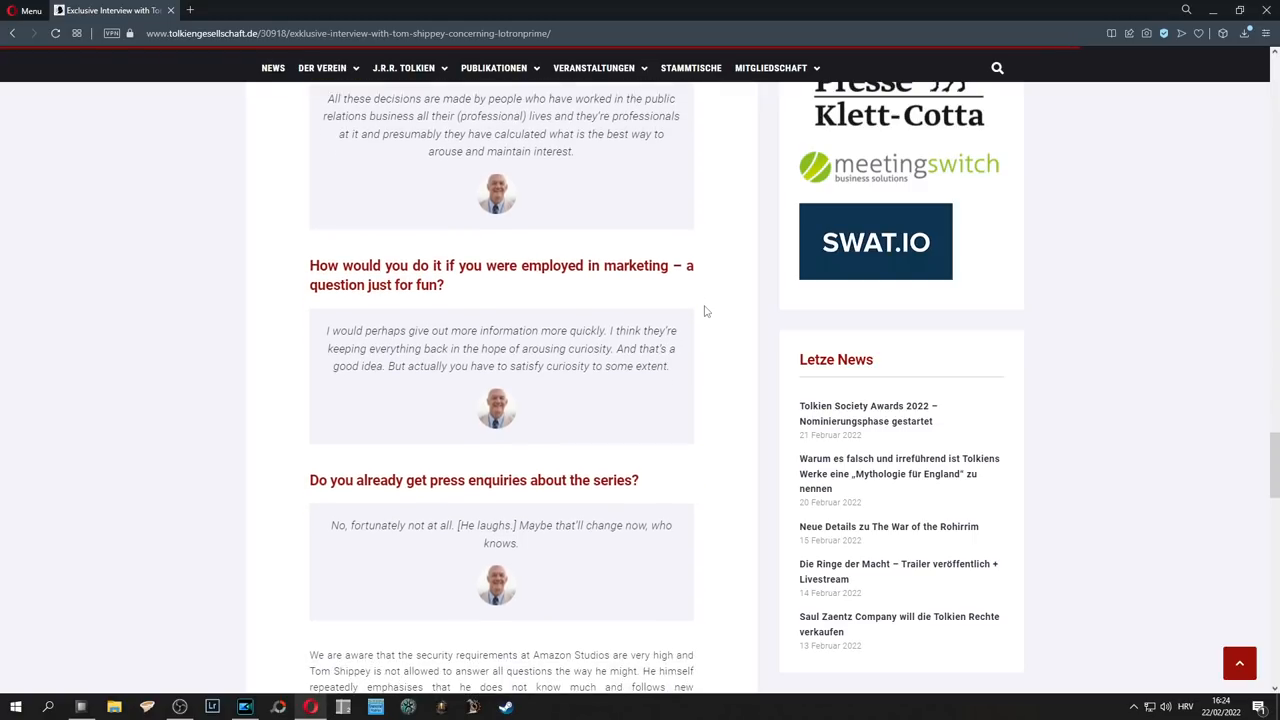
scroll("down", 3)
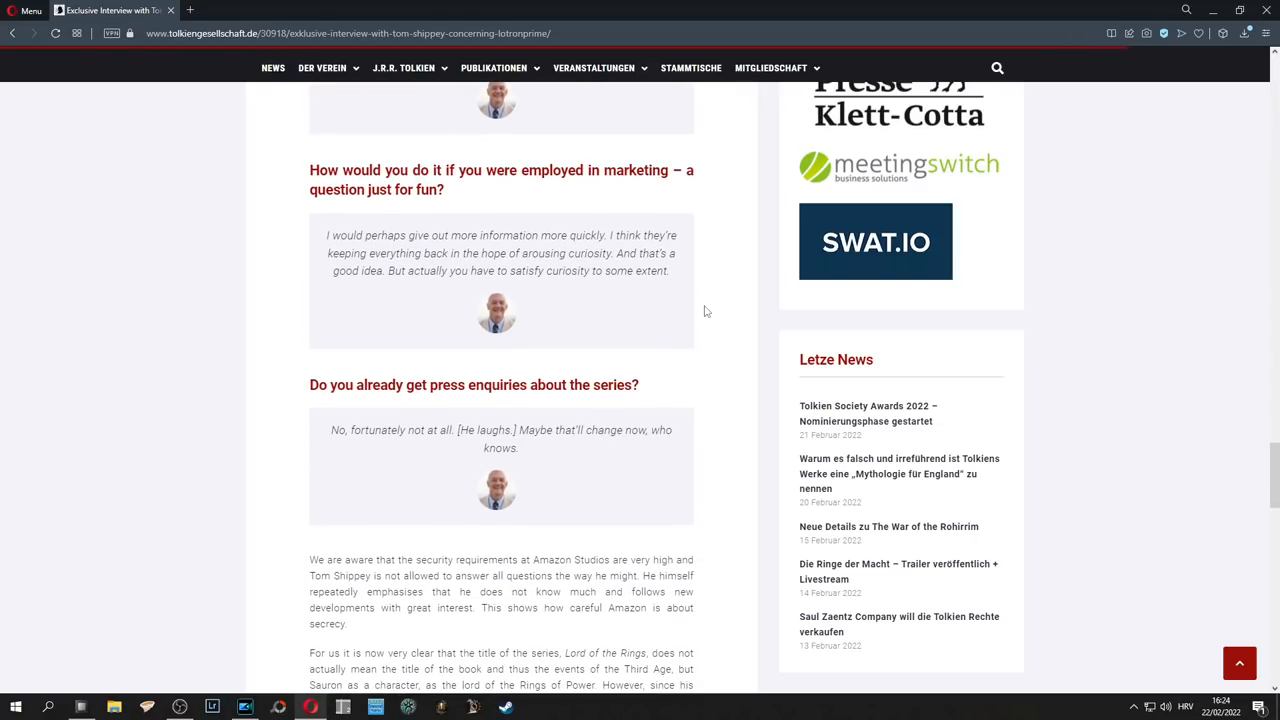
scroll("down", 3)
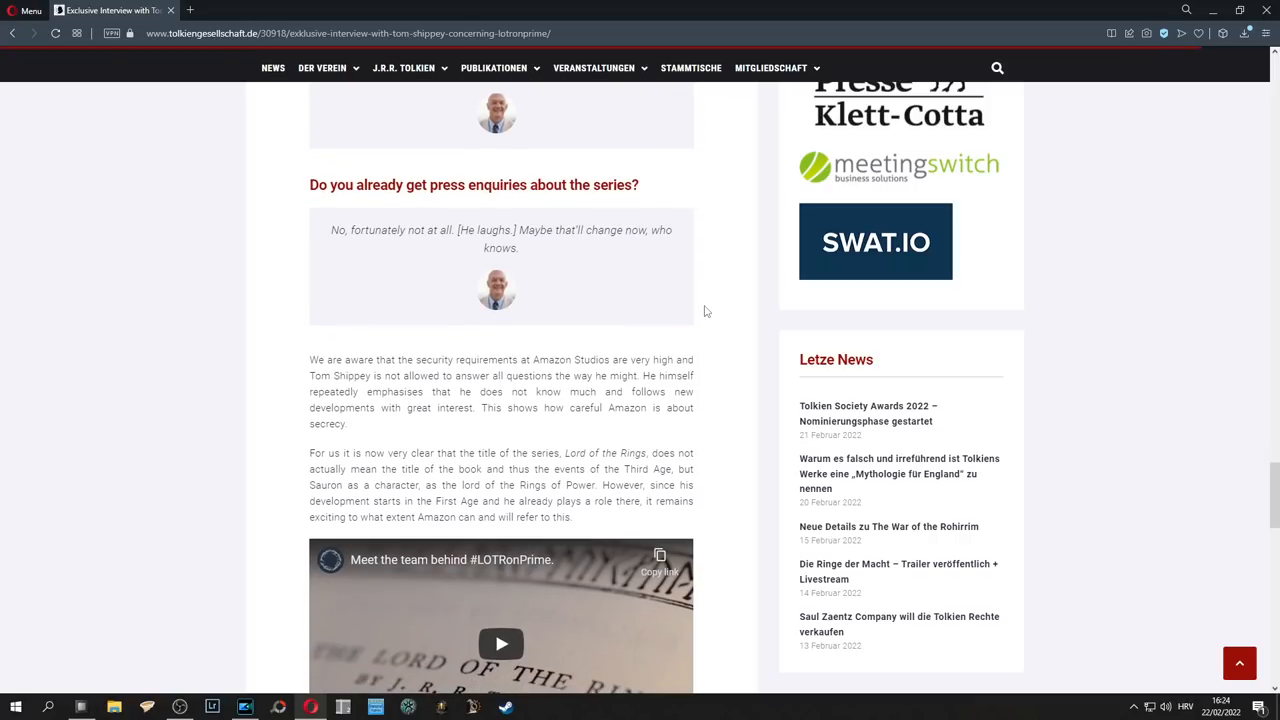